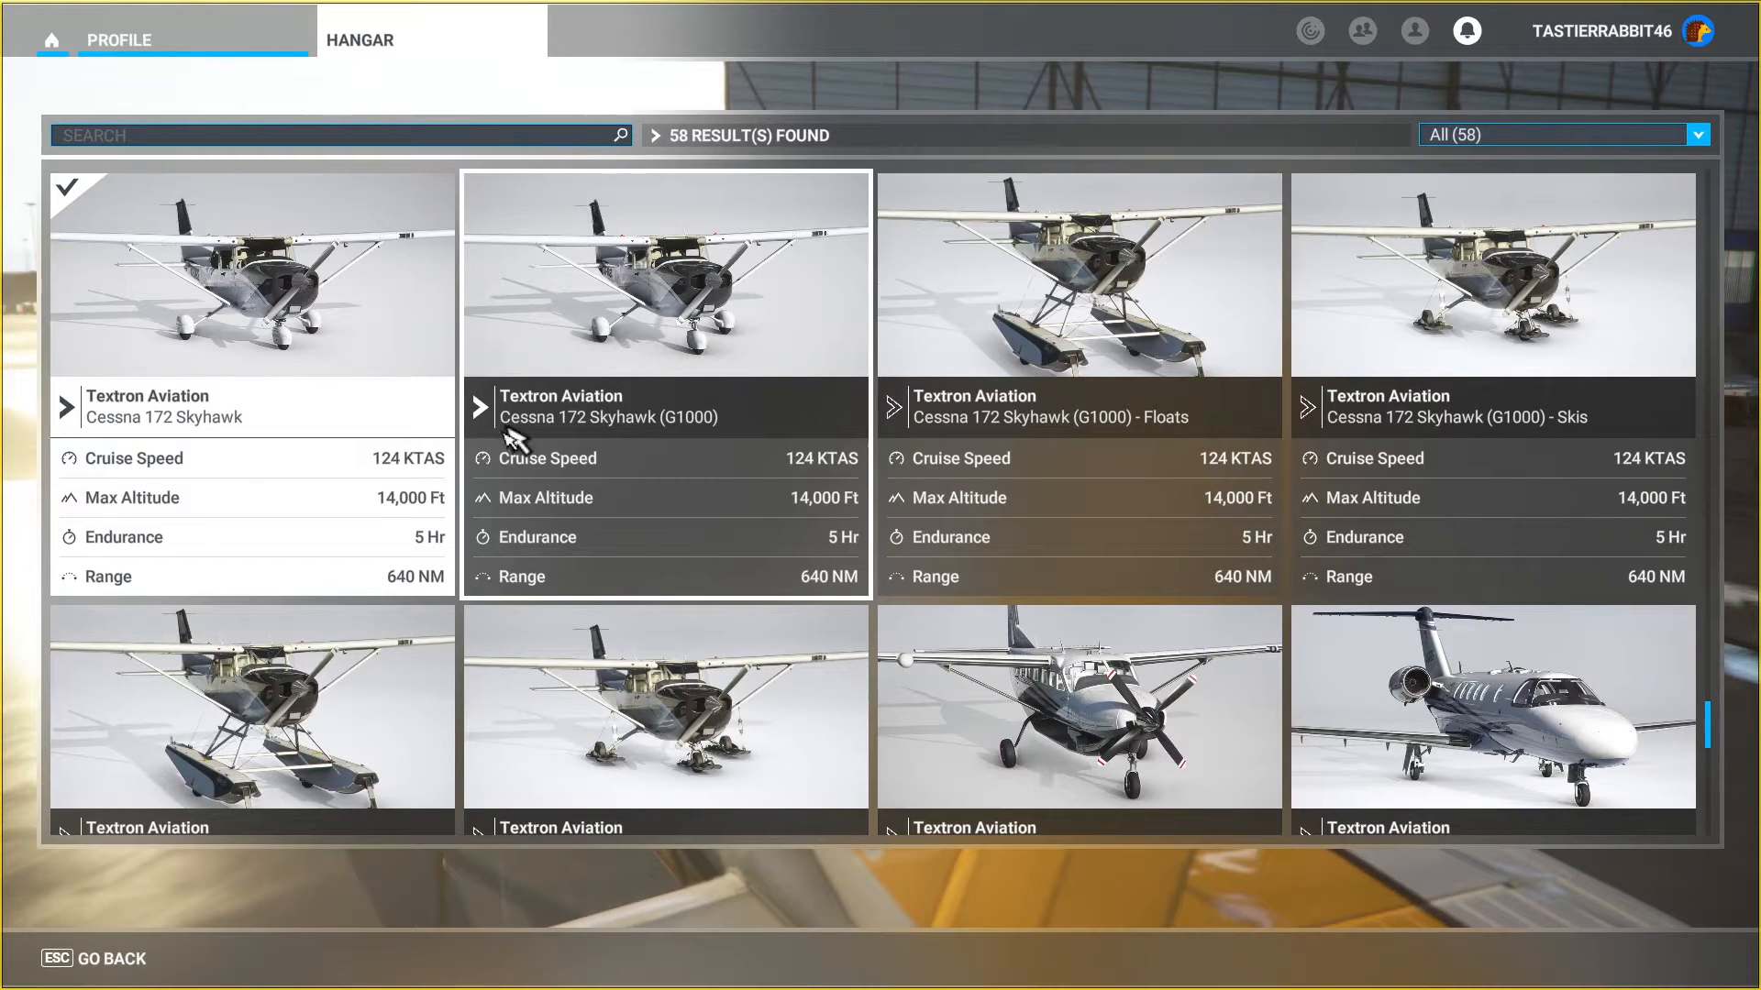
# - Review the Cessna 172 Skyhawk (G1000) specs, then return to the welcome menu
pyautogui.scroll(-3)
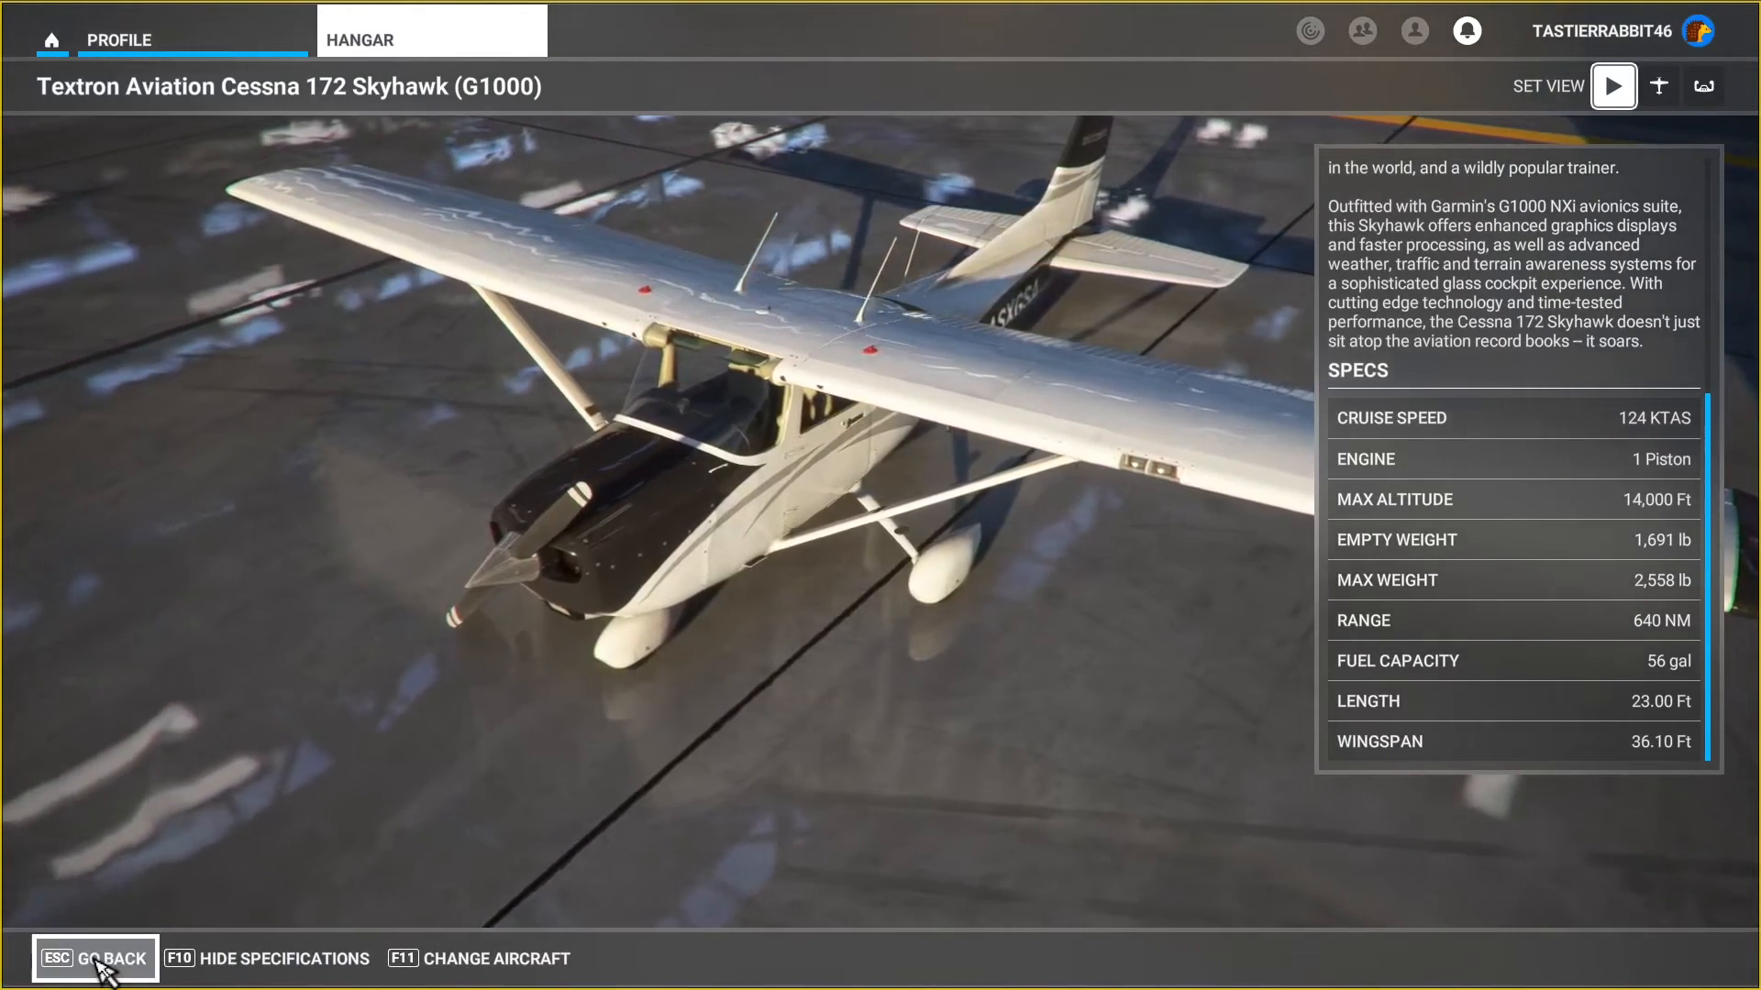
pyautogui.click(95, 958)
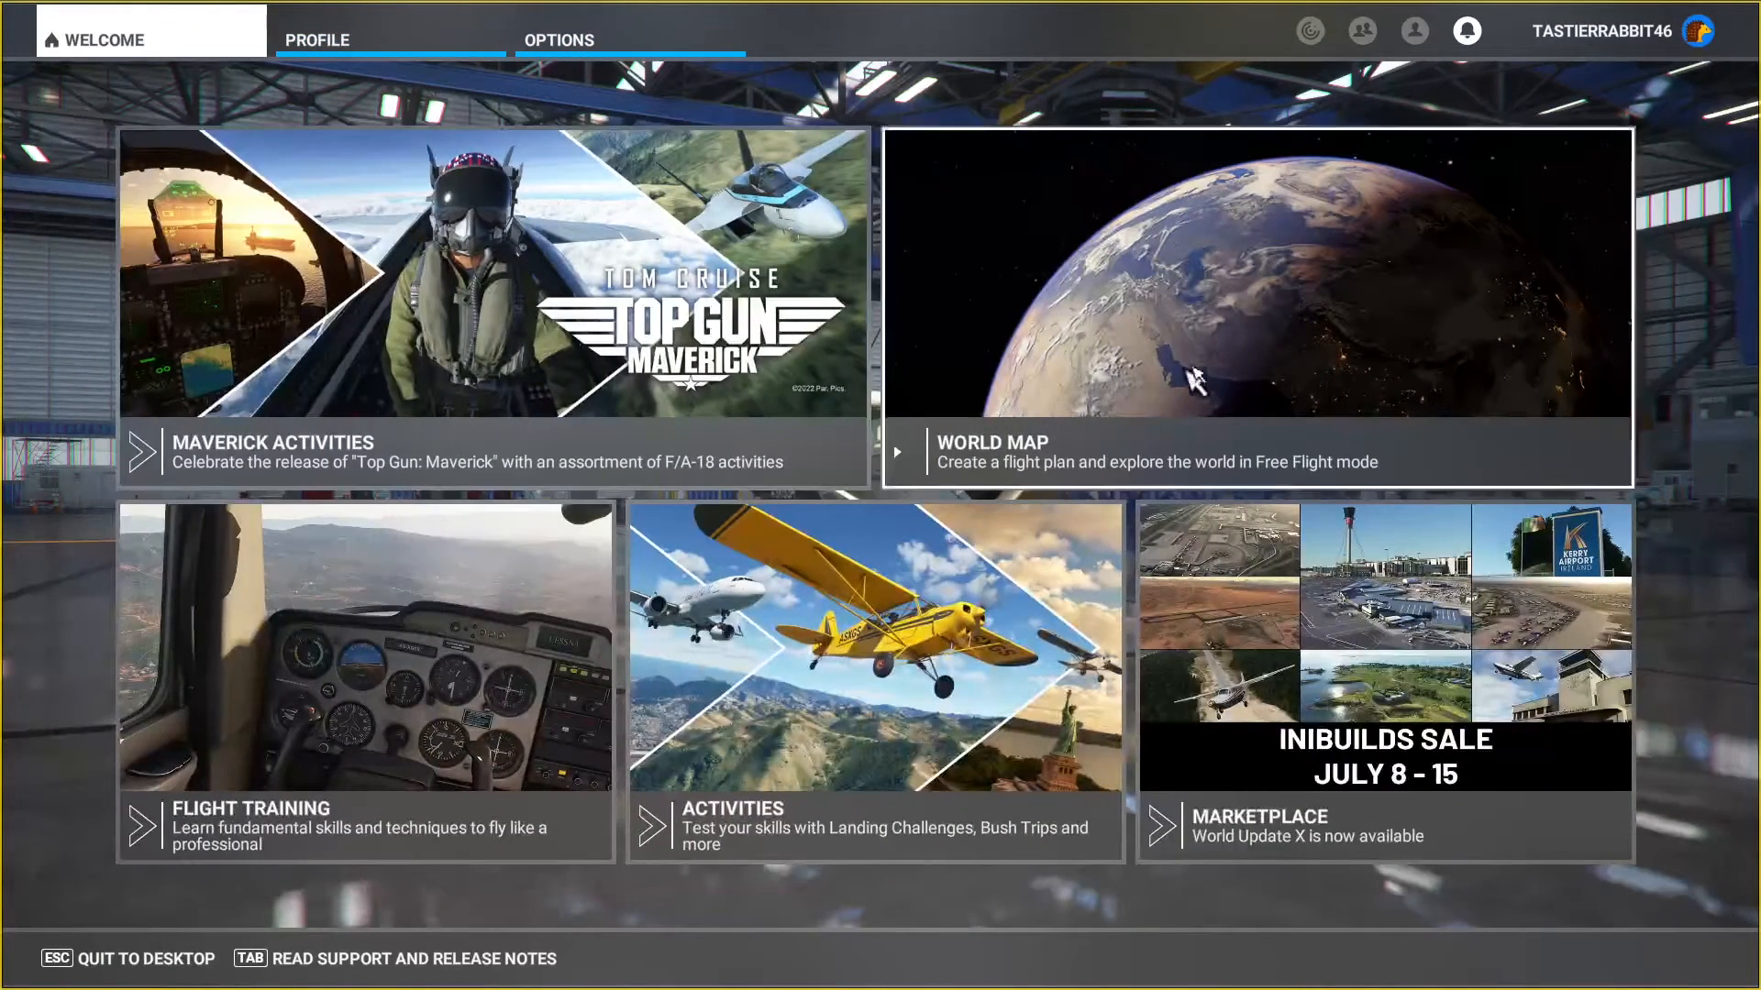
pyautogui.moveTo(1016, 216)
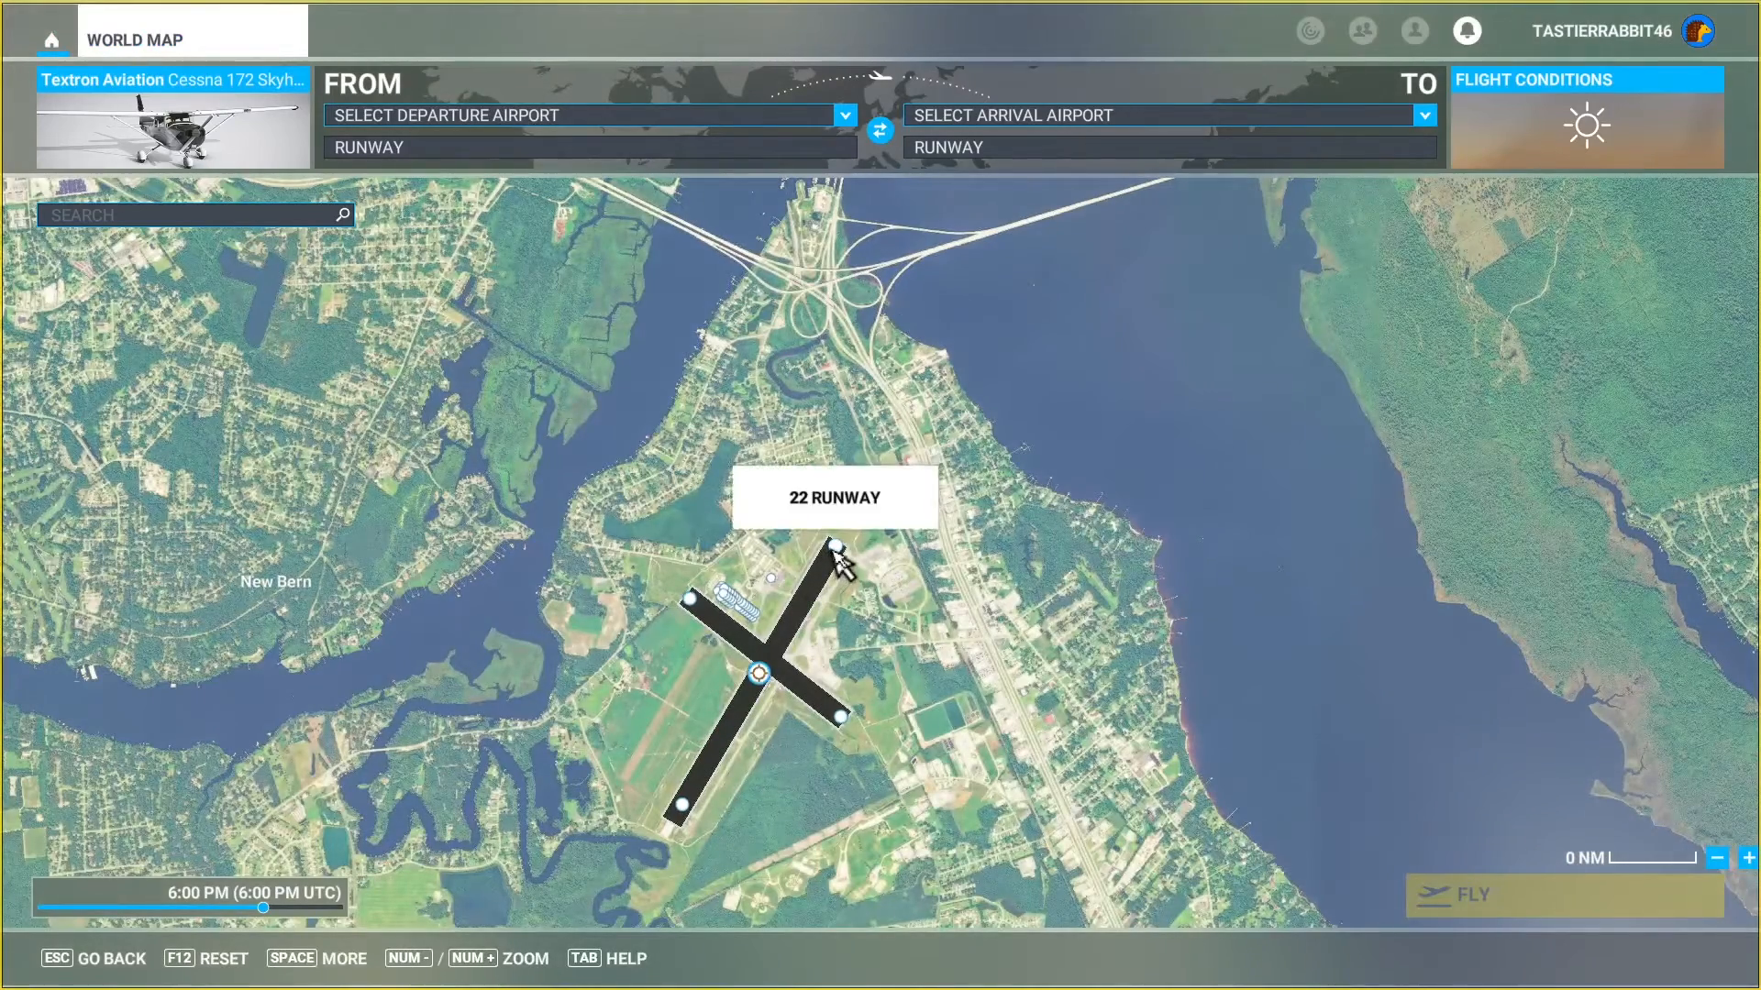
# - Use the KEWN runway 22 map marker to set it as departure
pyautogui.click(834, 549)
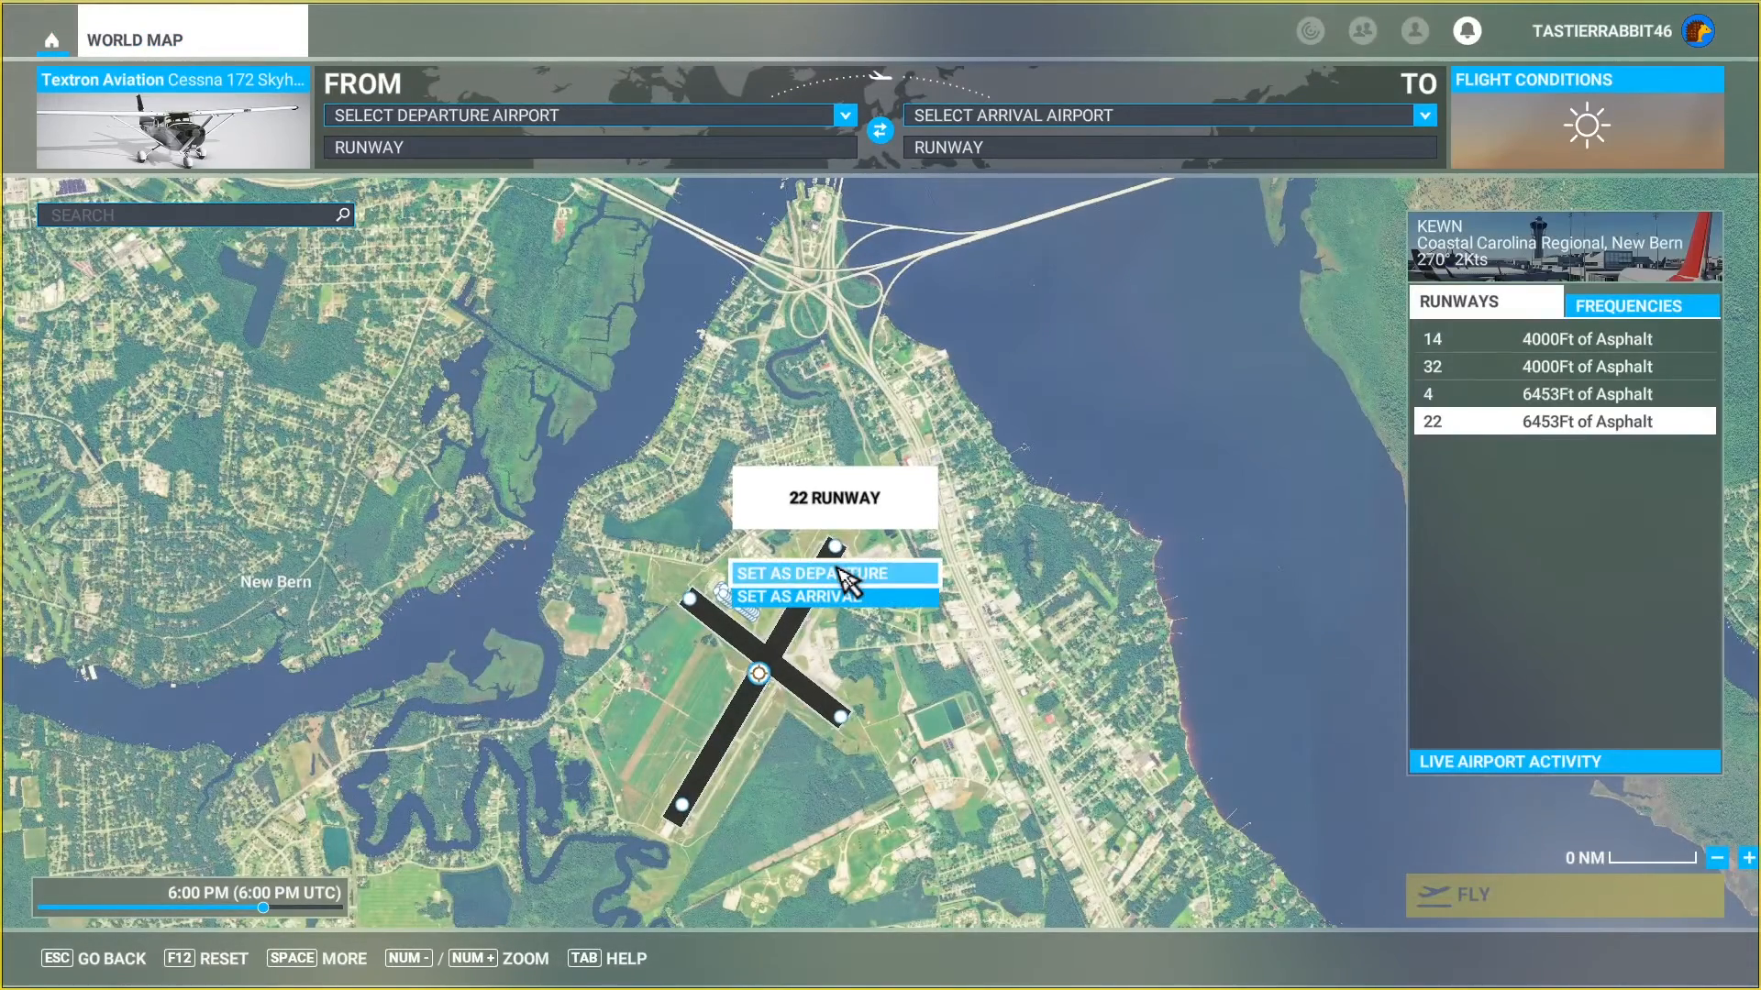
pyautogui.click(831, 574)
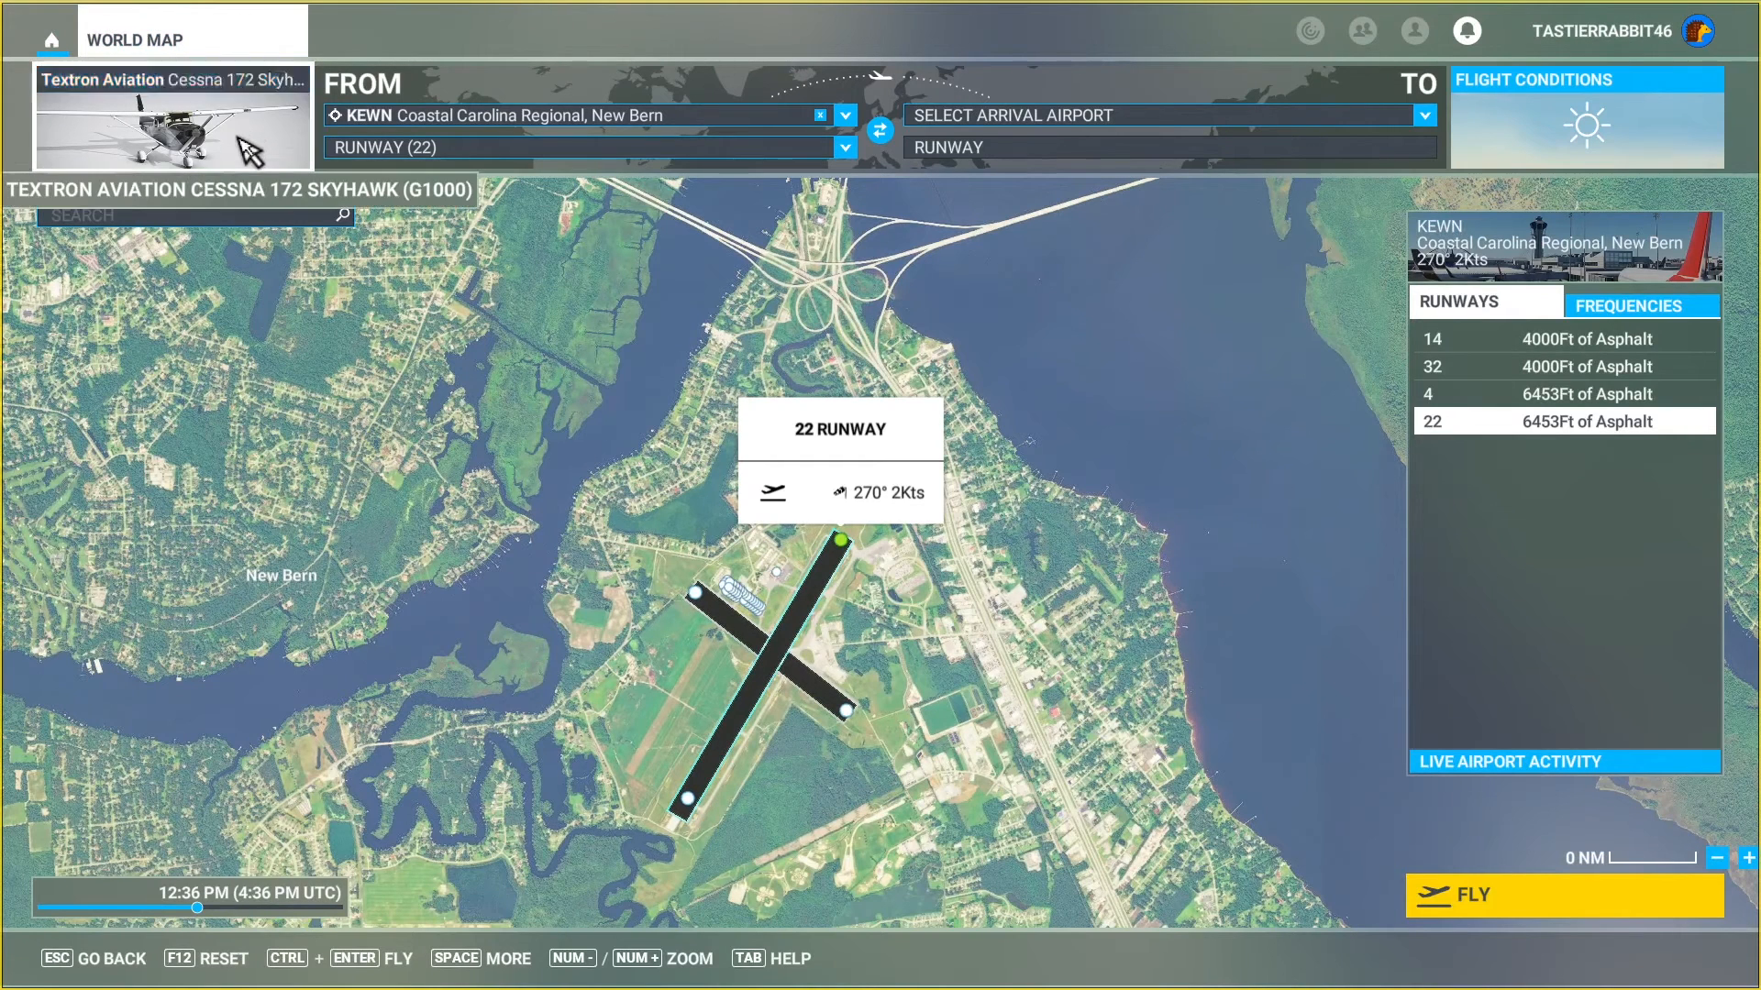
# - In Weight and Balance, fill the Left Main and Right Main tanks to 28 gal each
pyautogui.click(171, 120)
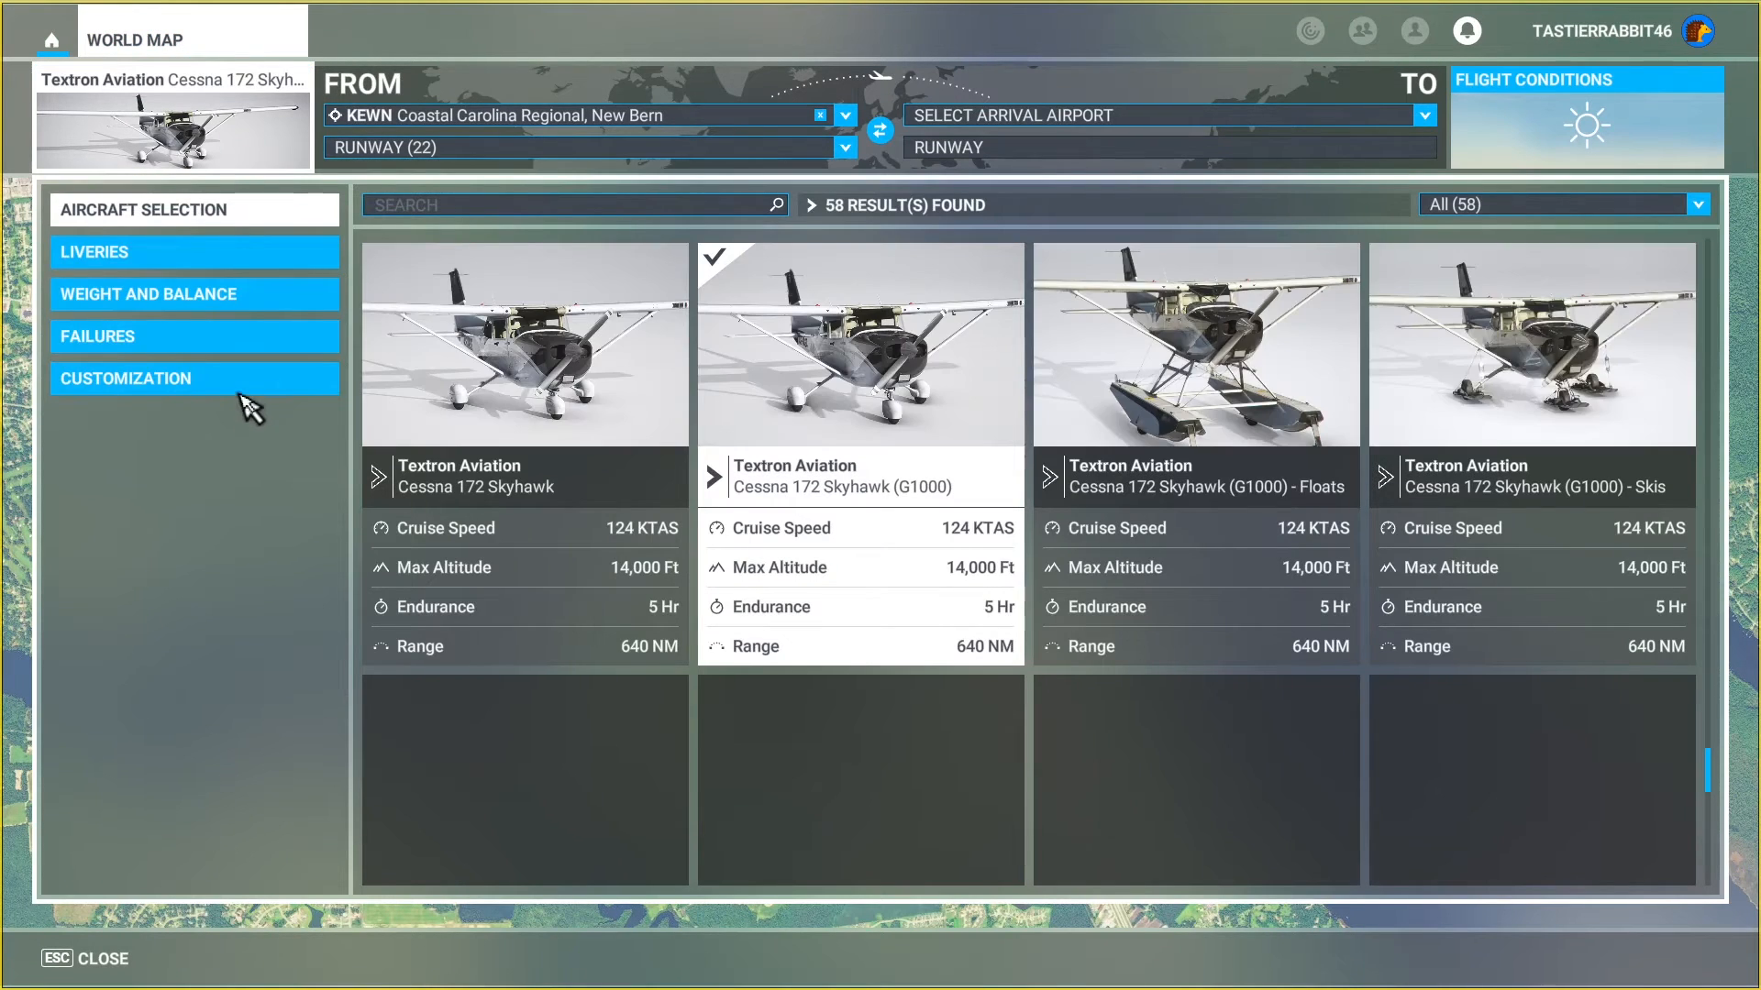
pyautogui.click(194, 251)
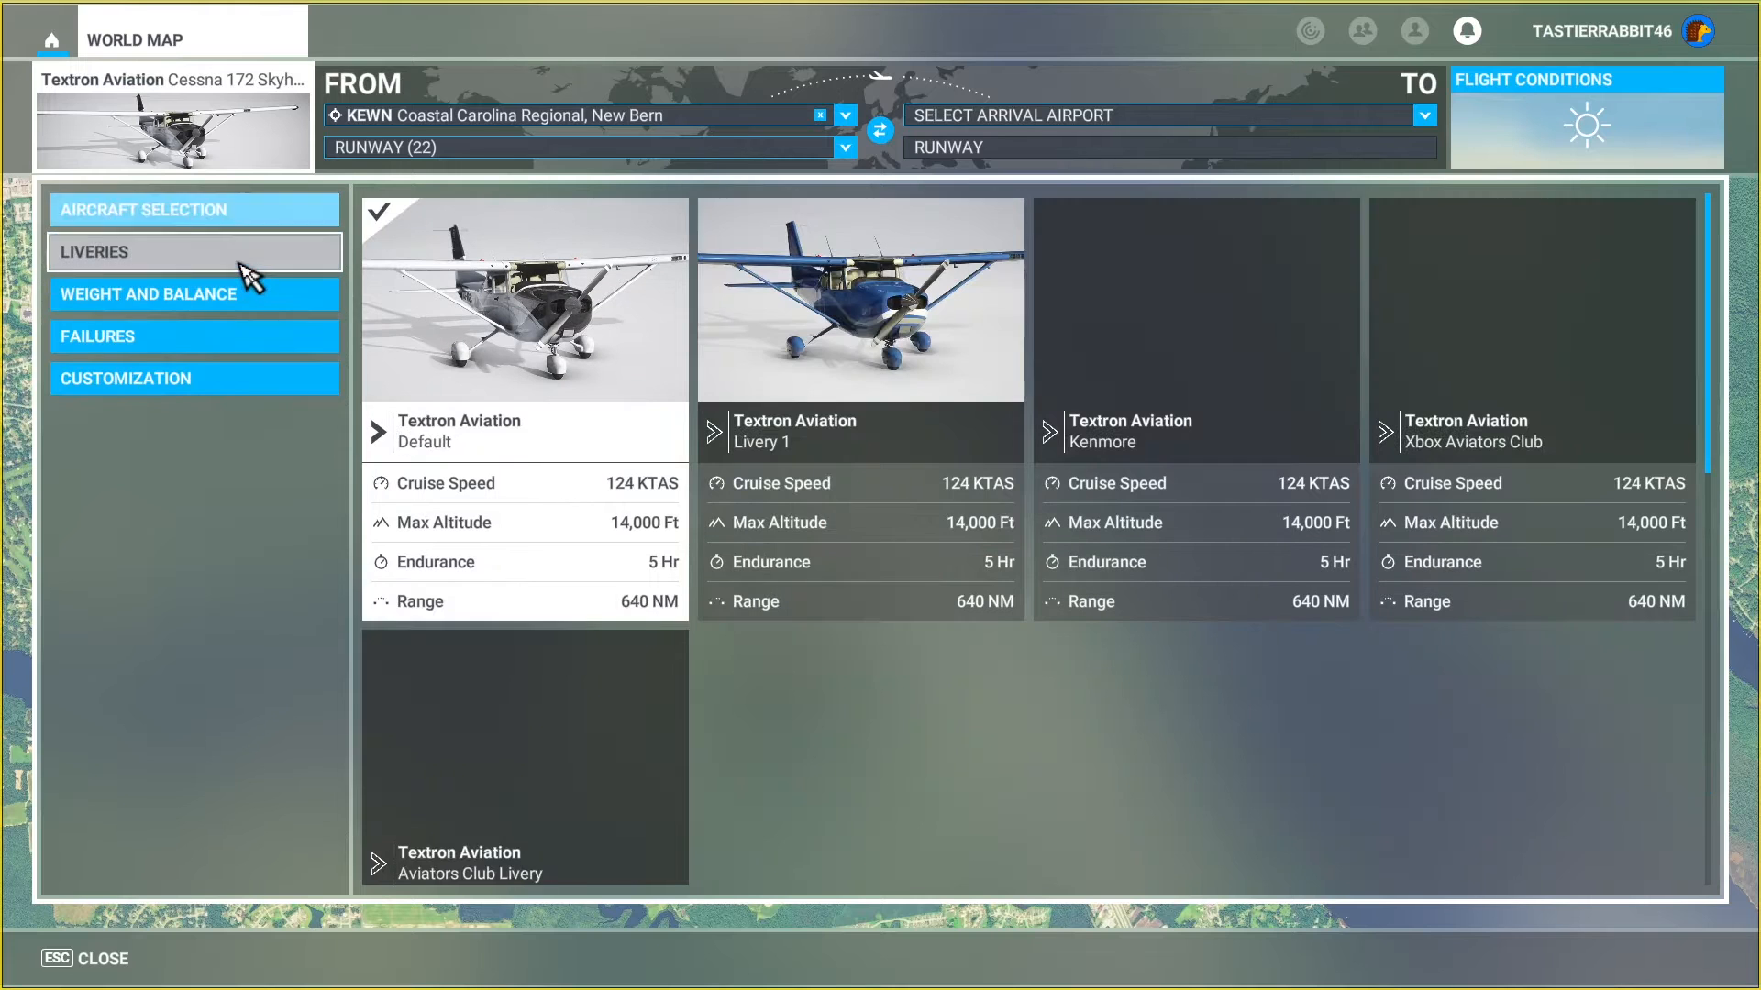
pyautogui.click(149, 294)
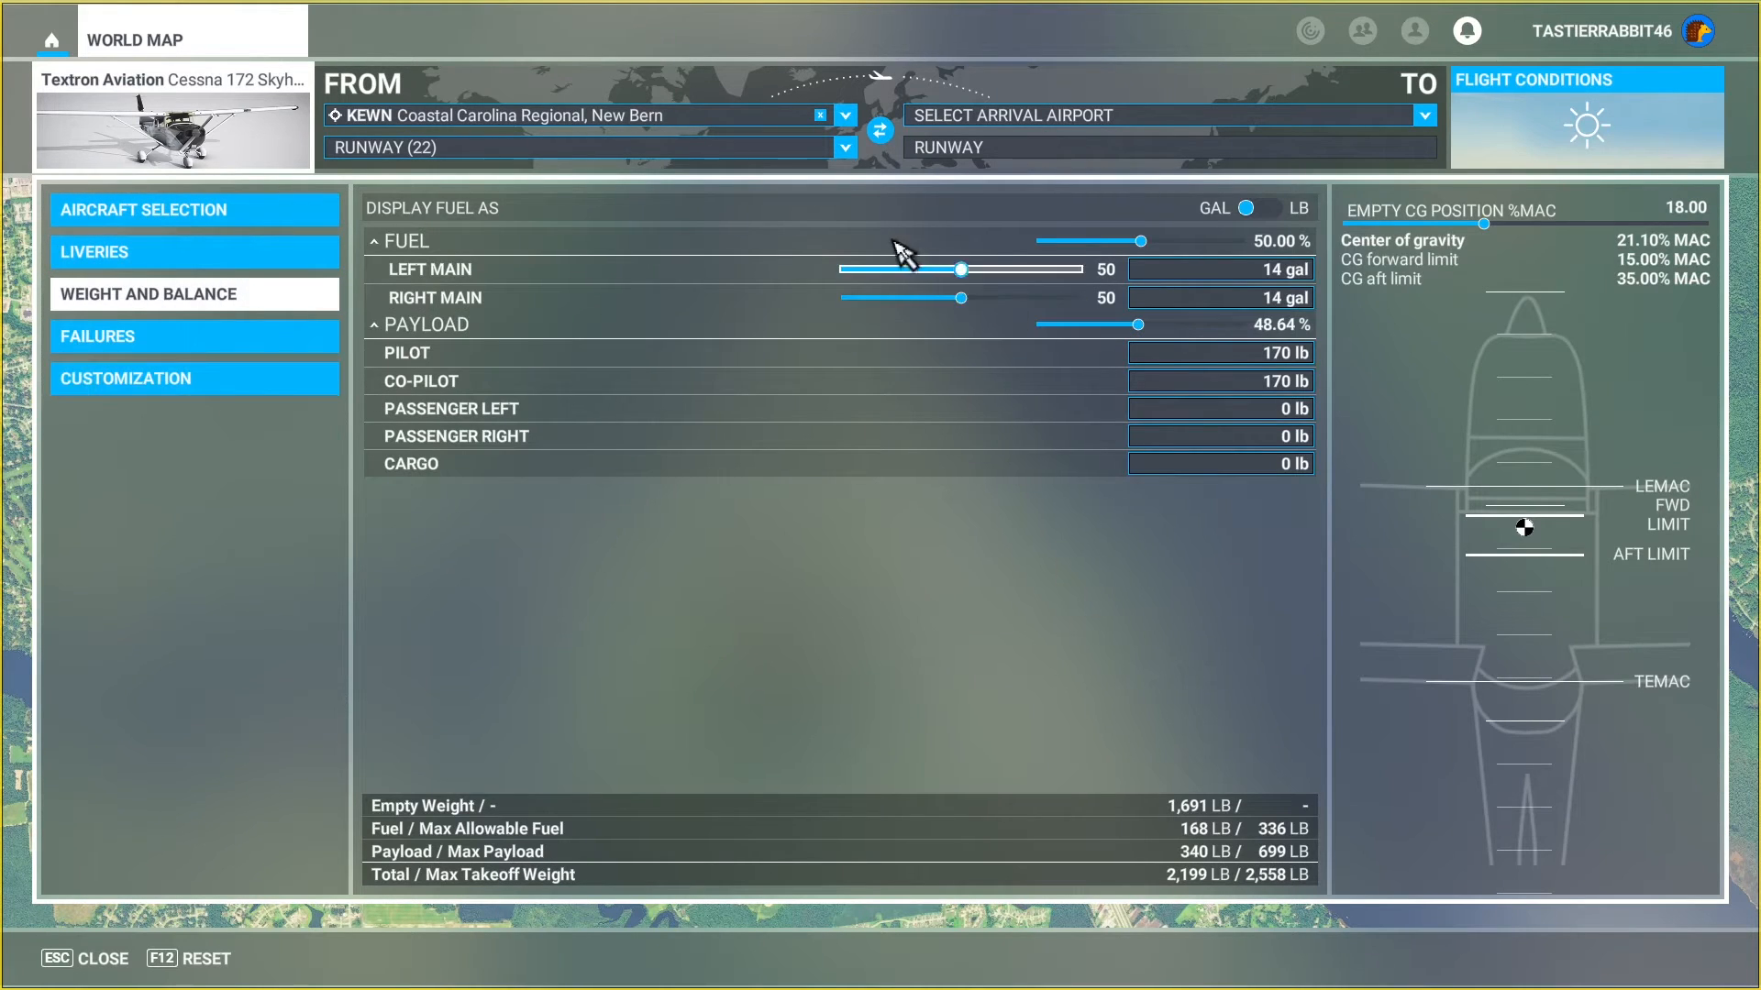
pyautogui.moveTo(1061, 276)
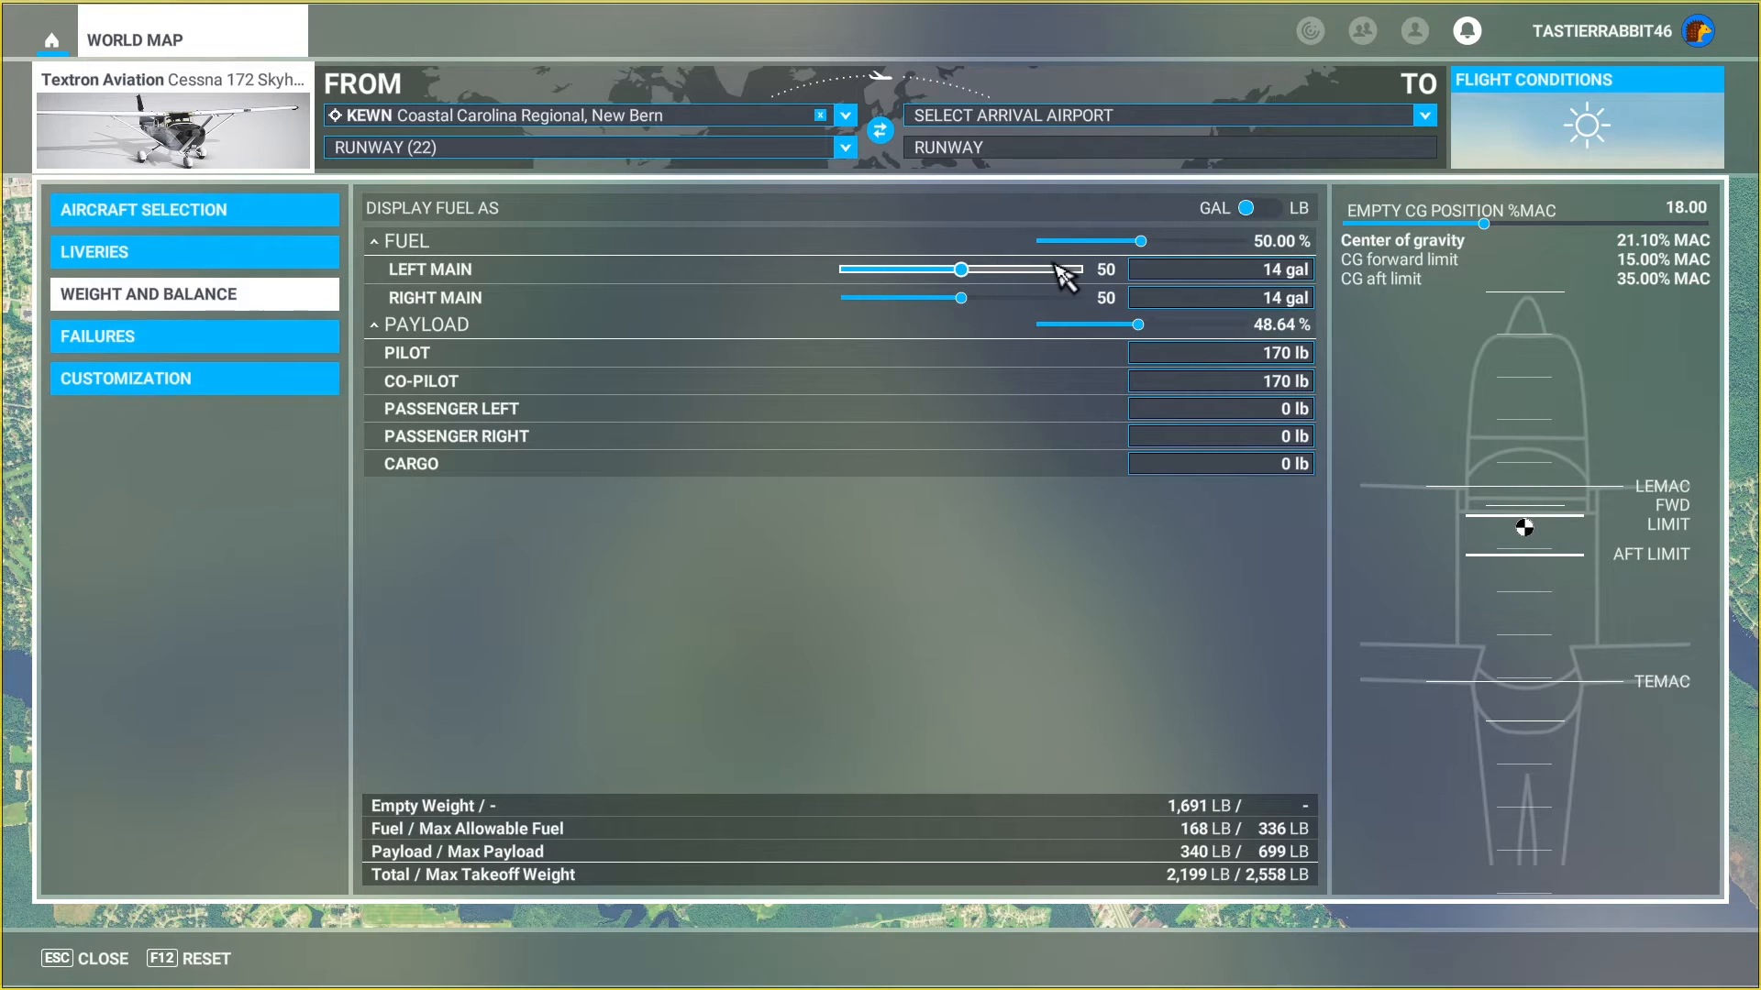
pyautogui.moveTo(956, 270)
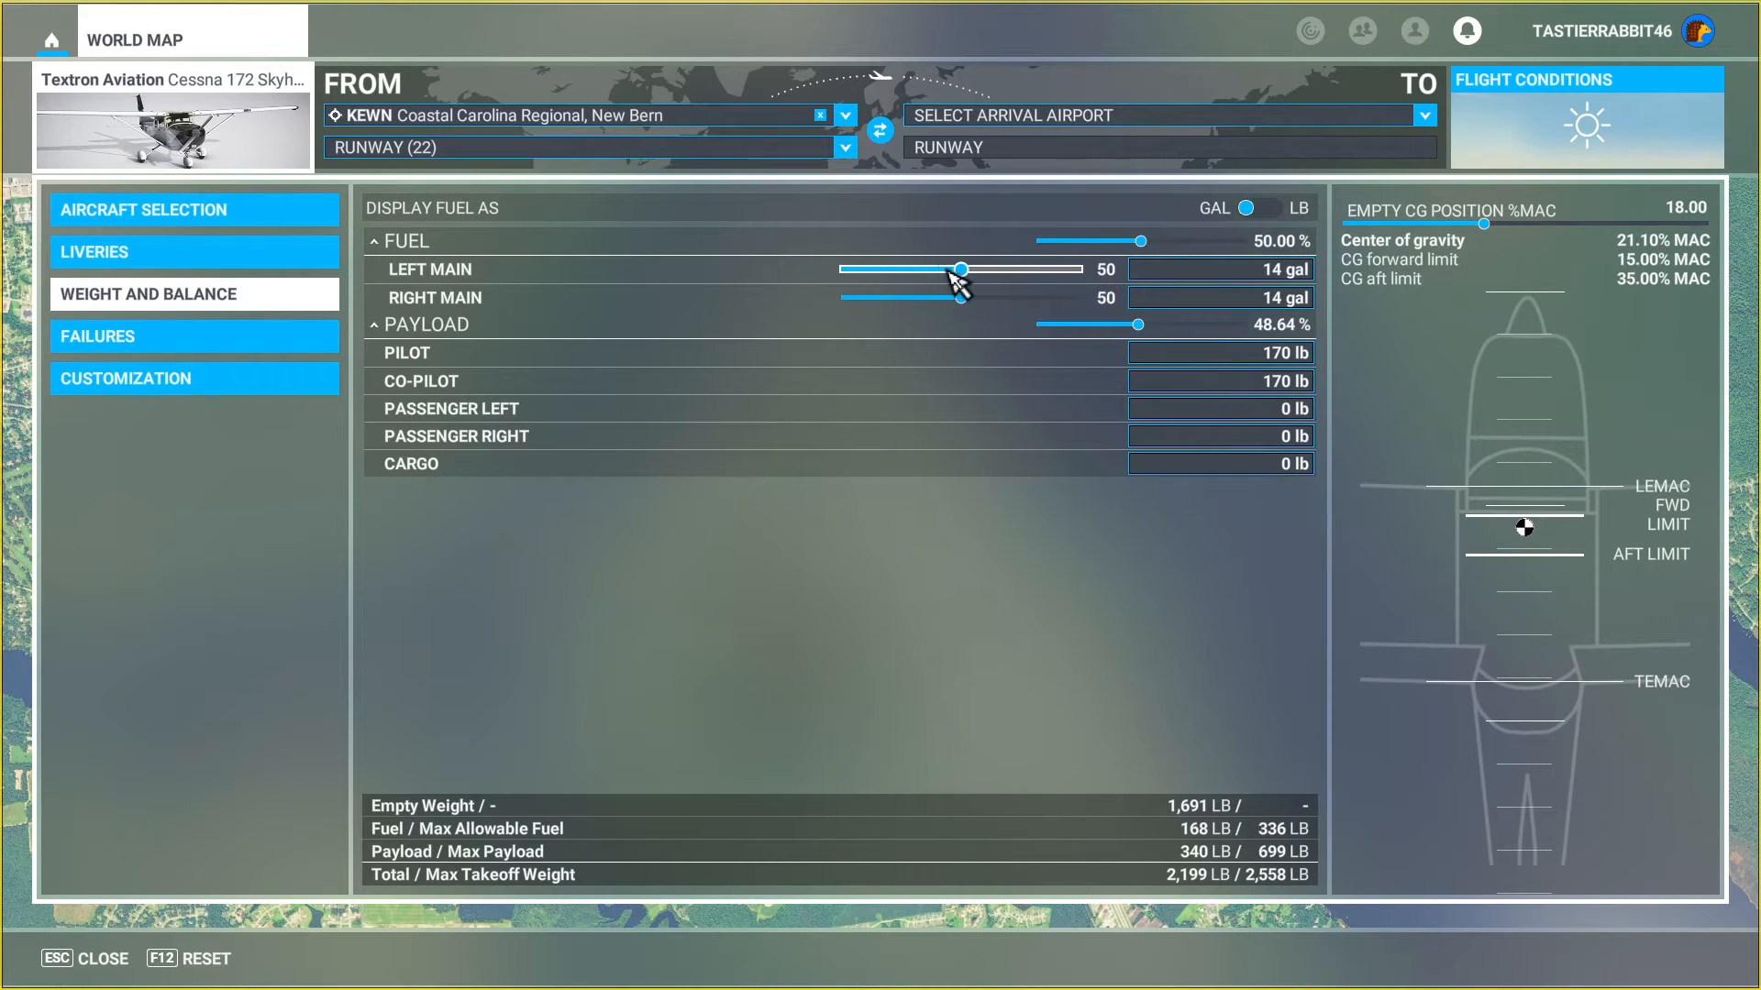
pyautogui.moveTo(960, 268); pyautogui.dragTo(1025, 269)
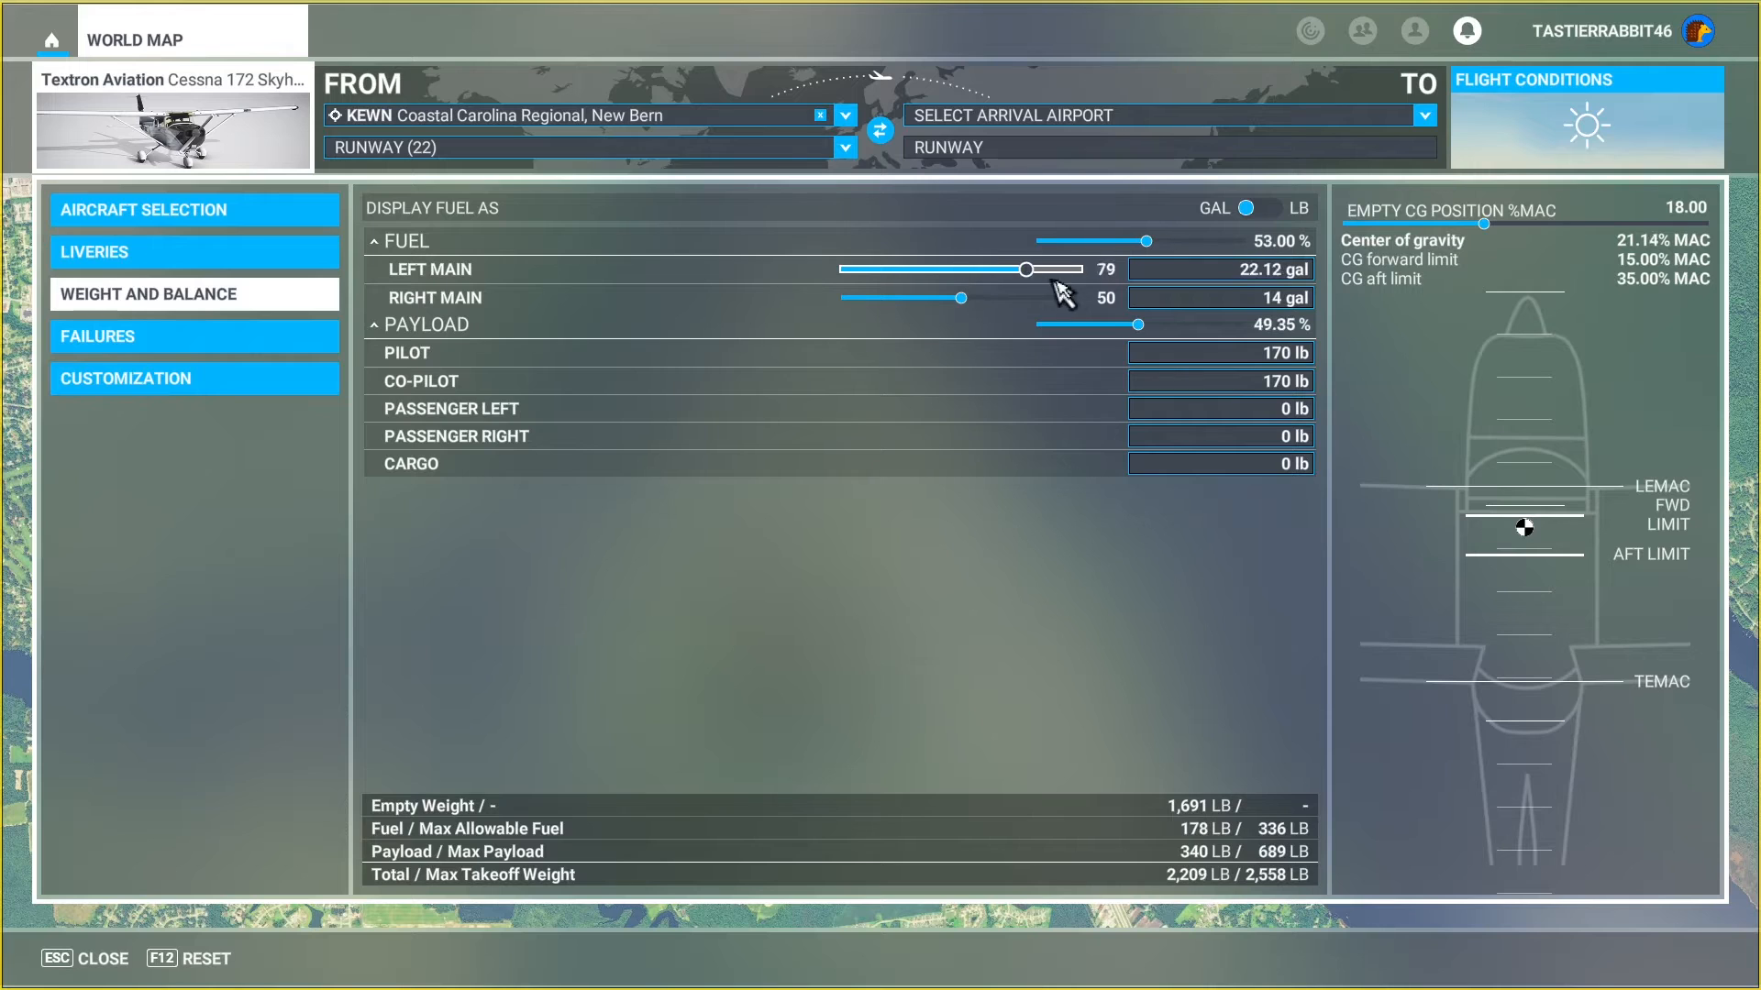
pyautogui.moveTo(1024, 269); pyautogui.dragTo(1080, 269)
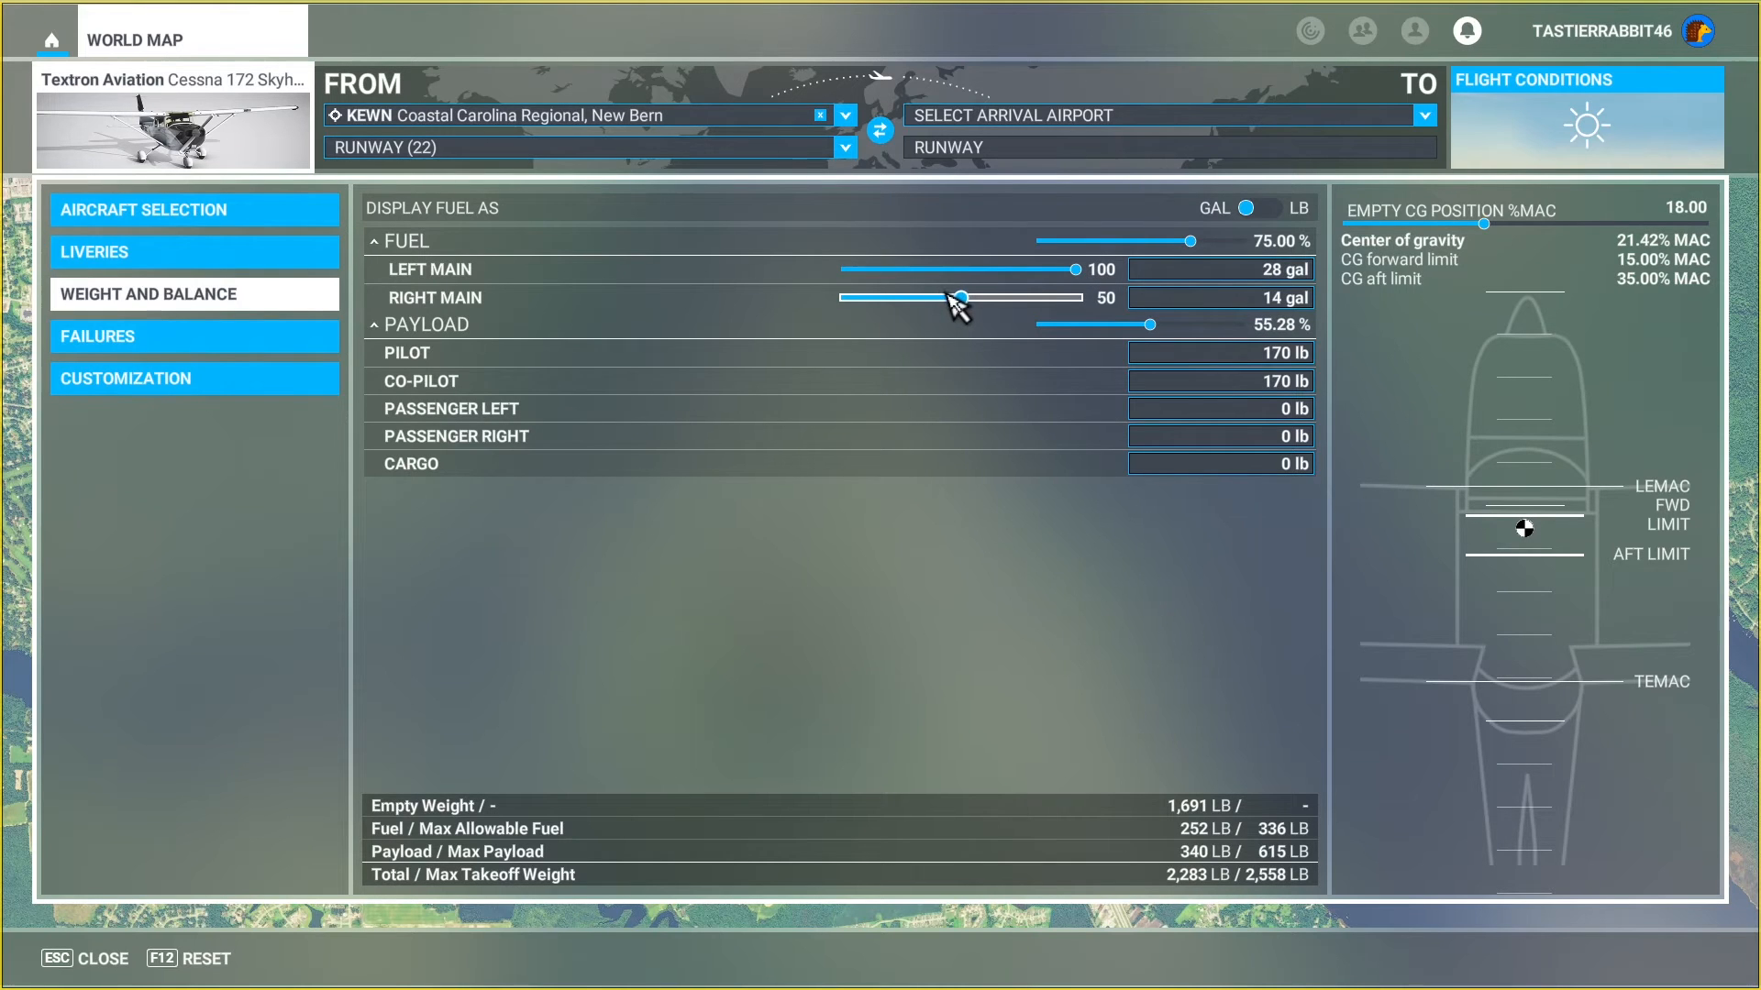
pyautogui.moveTo(980, 311)
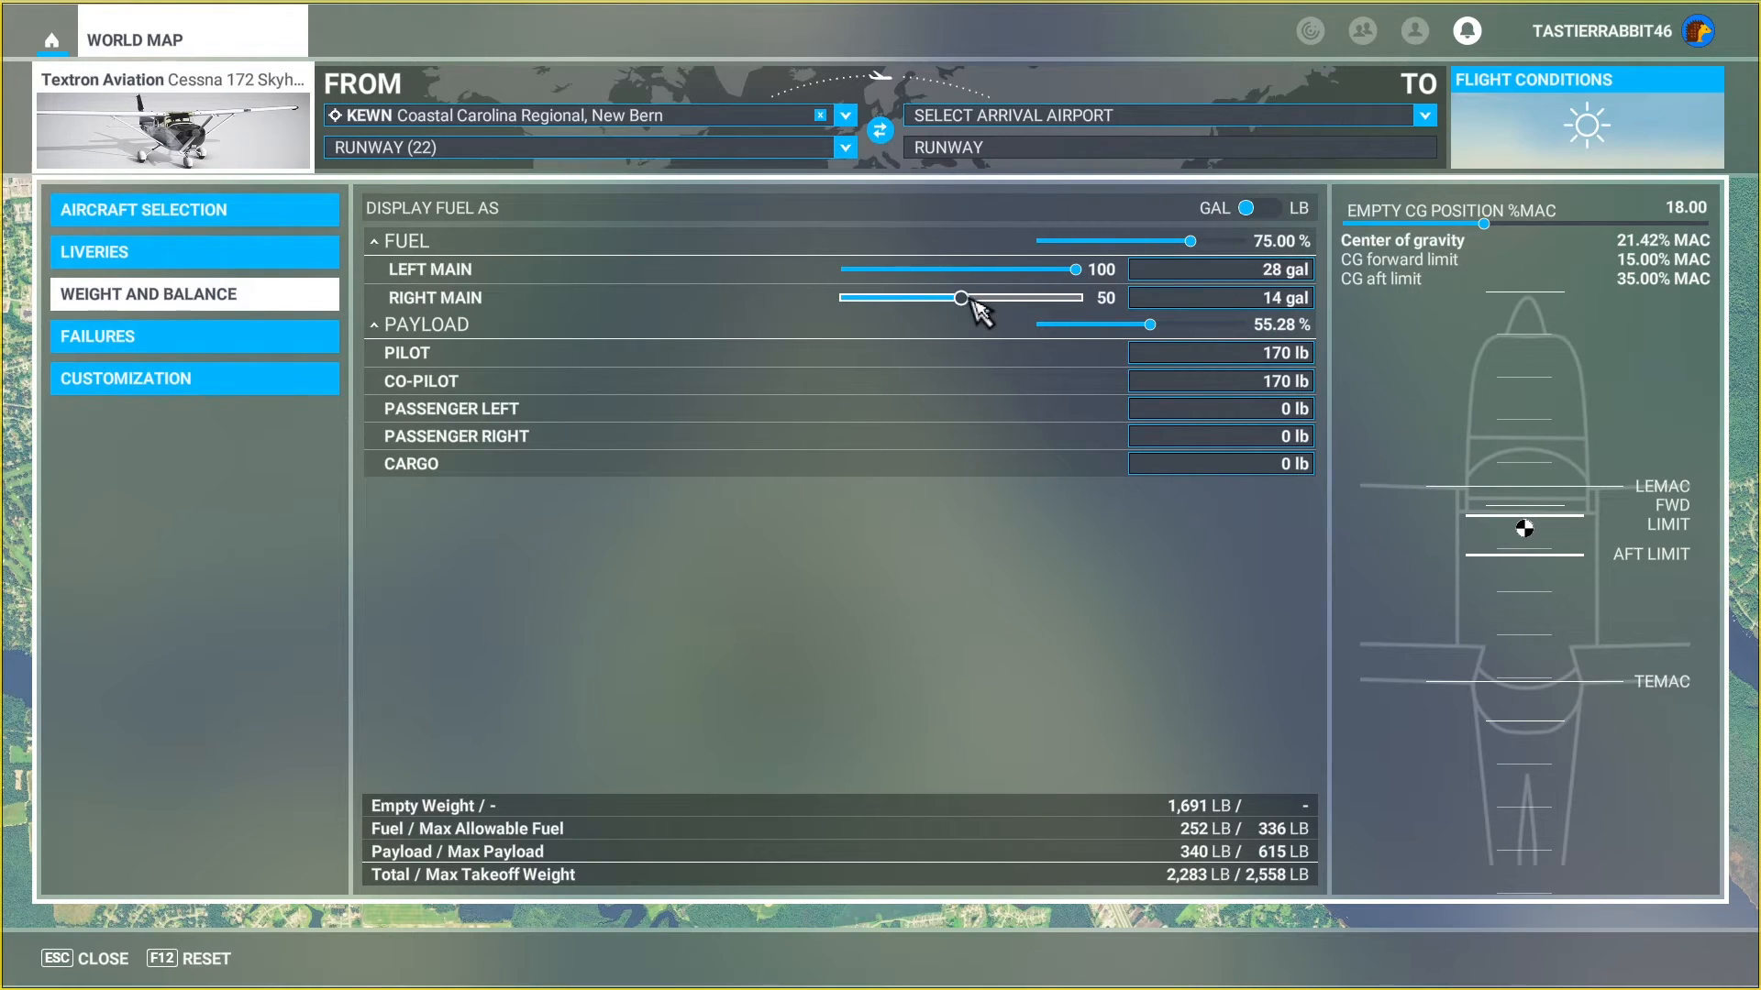
pyautogui.moveTo(960, 297); pyautogui.dragTo(1078, 298)
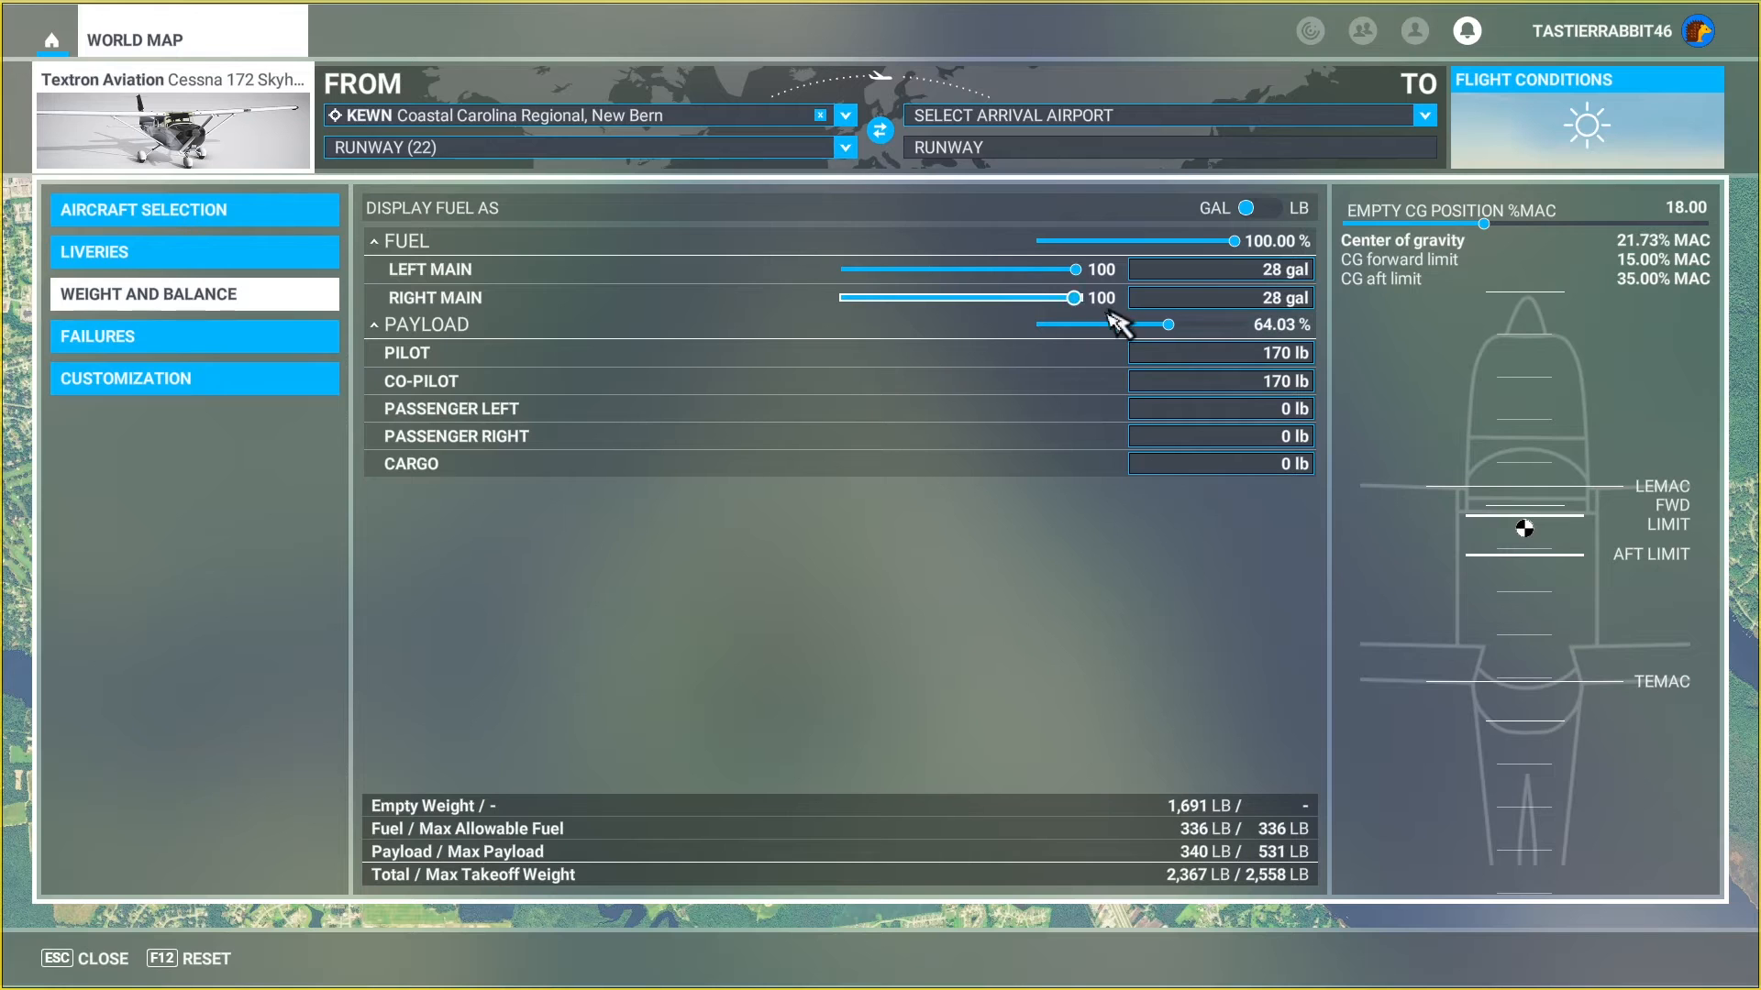
pyautogui.moveTo(809, 494)
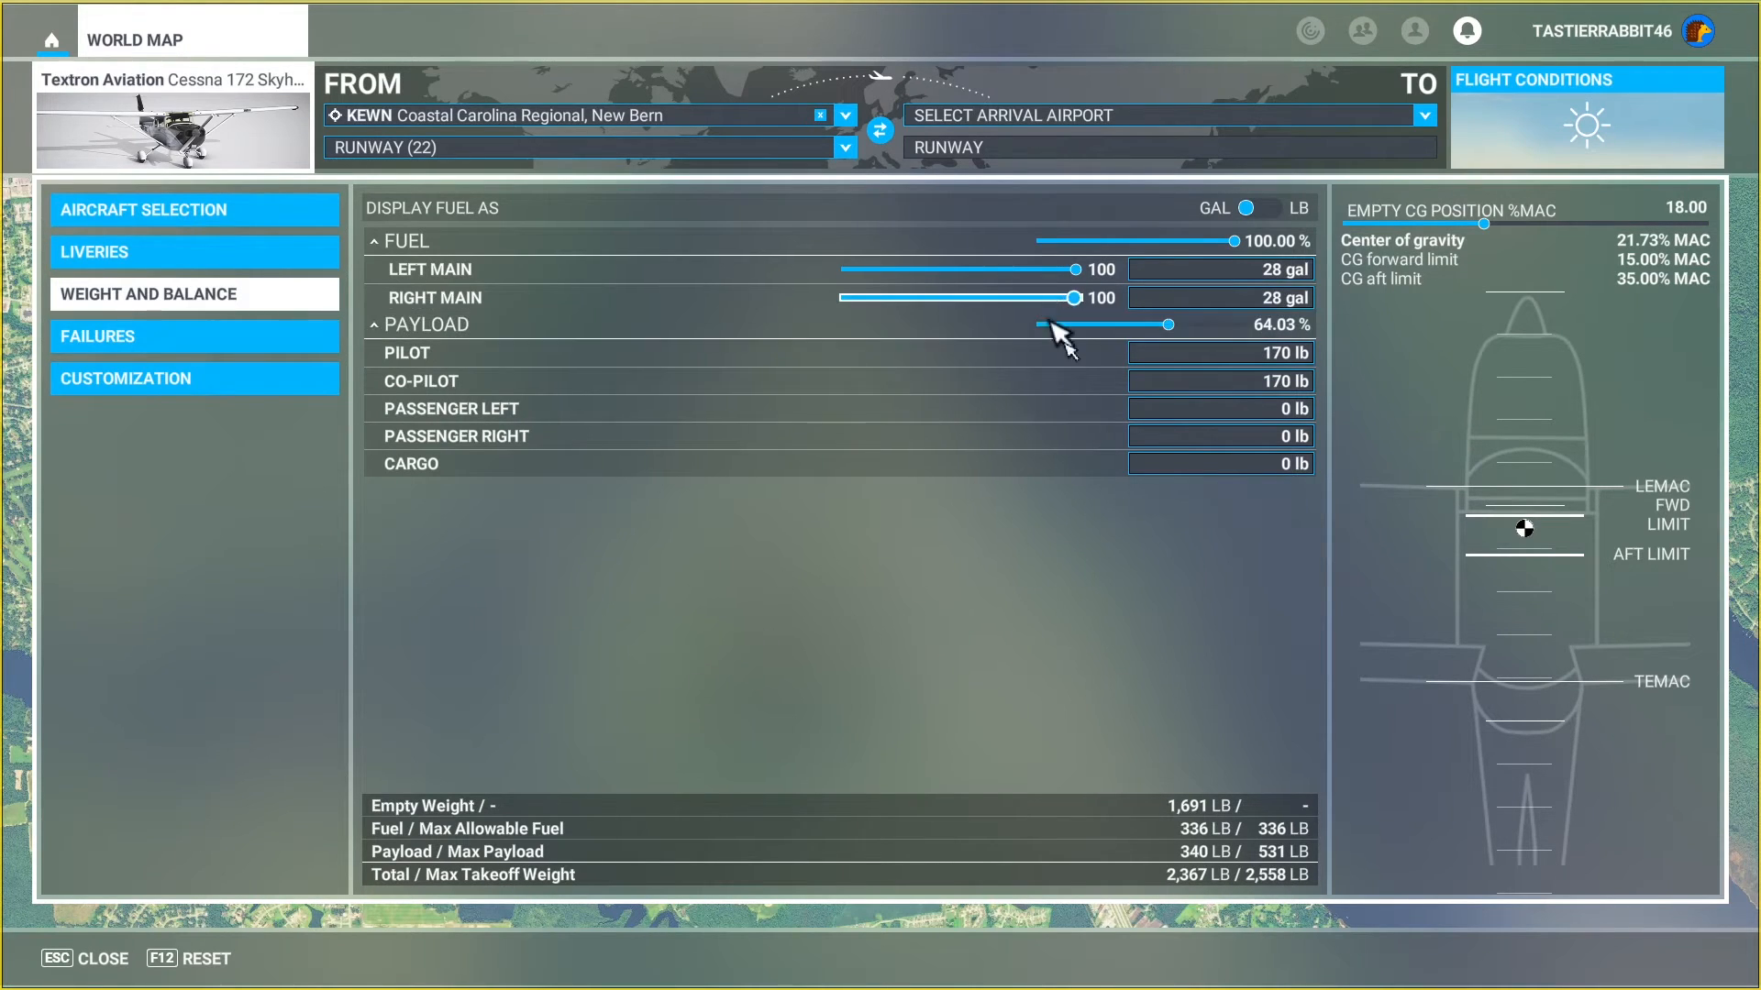
pyautogui.moveTo(1027, 464)
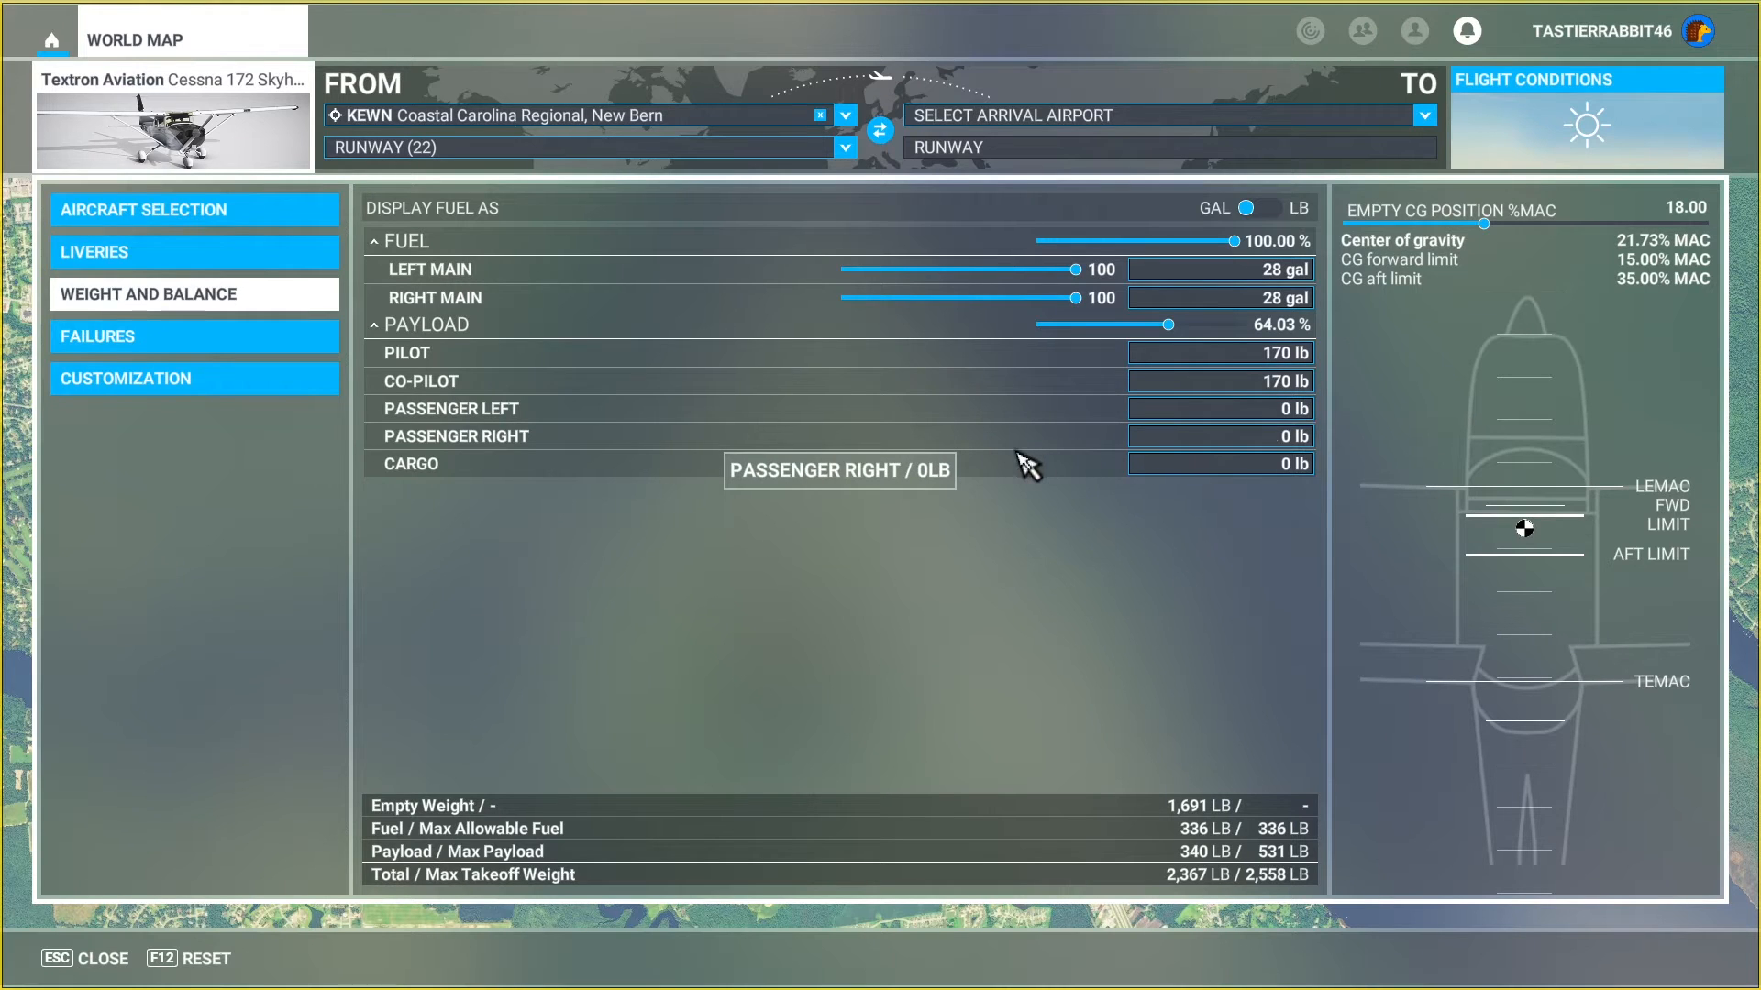
pyautogui.moveTo(731, 625)
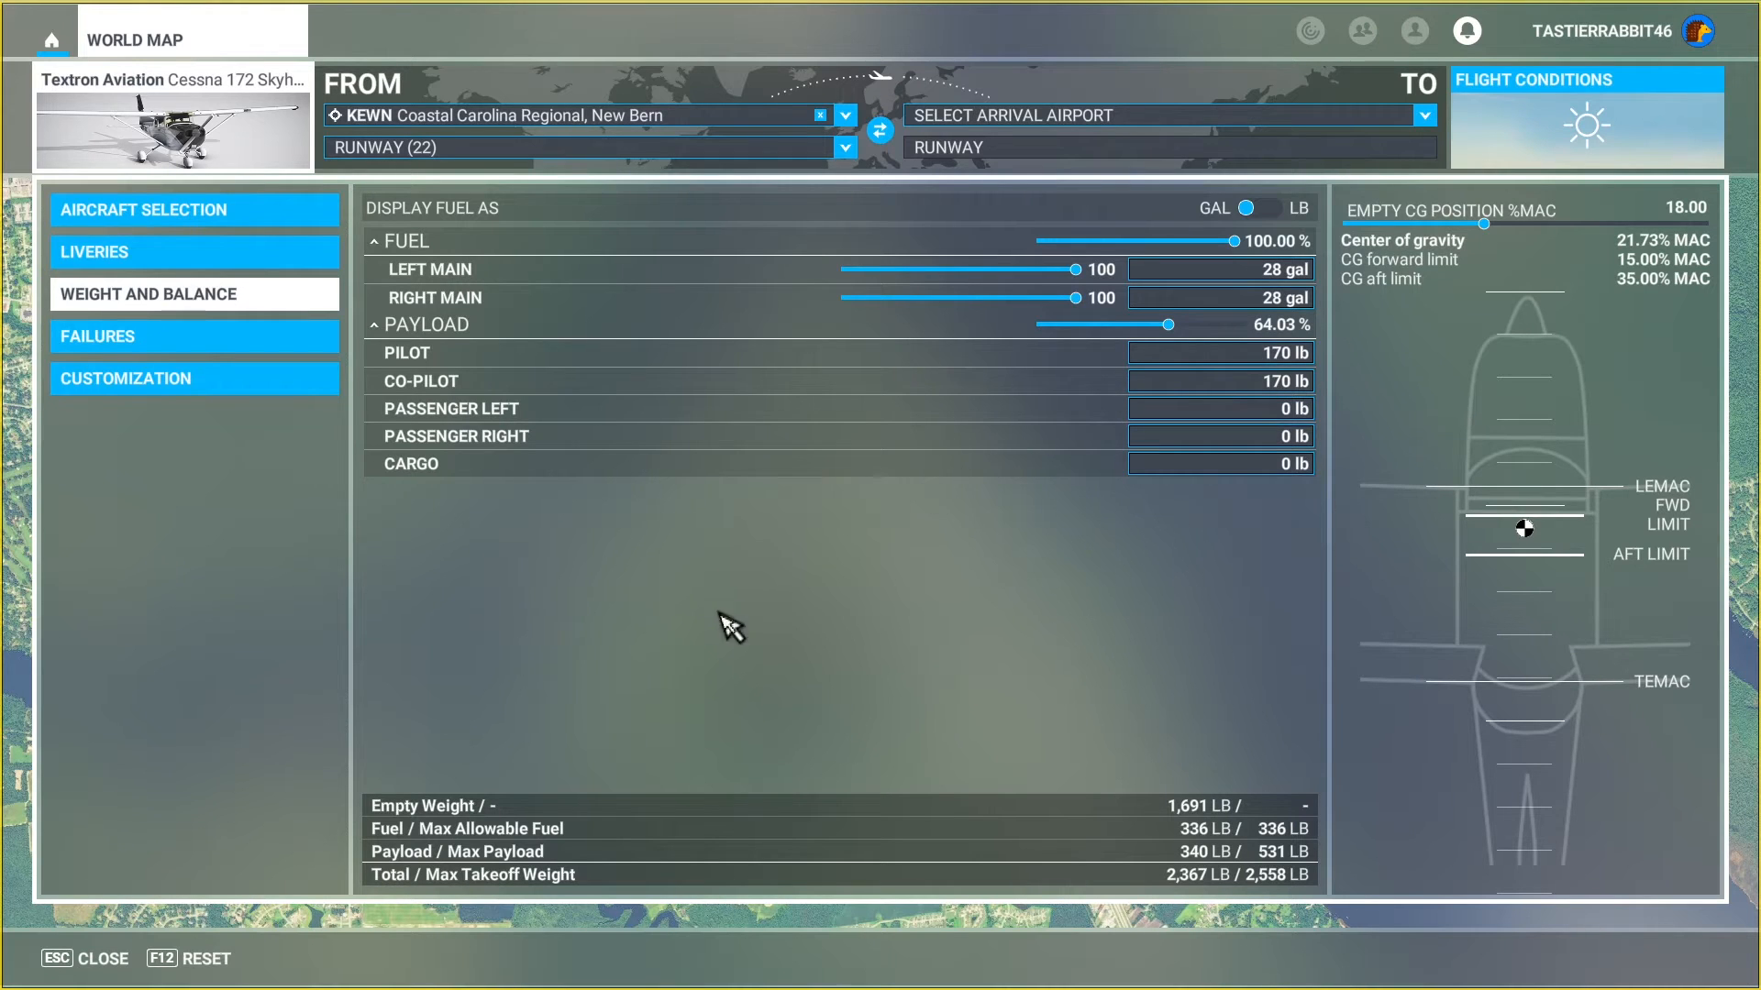
pyautogui.moveTo(1286, 485)
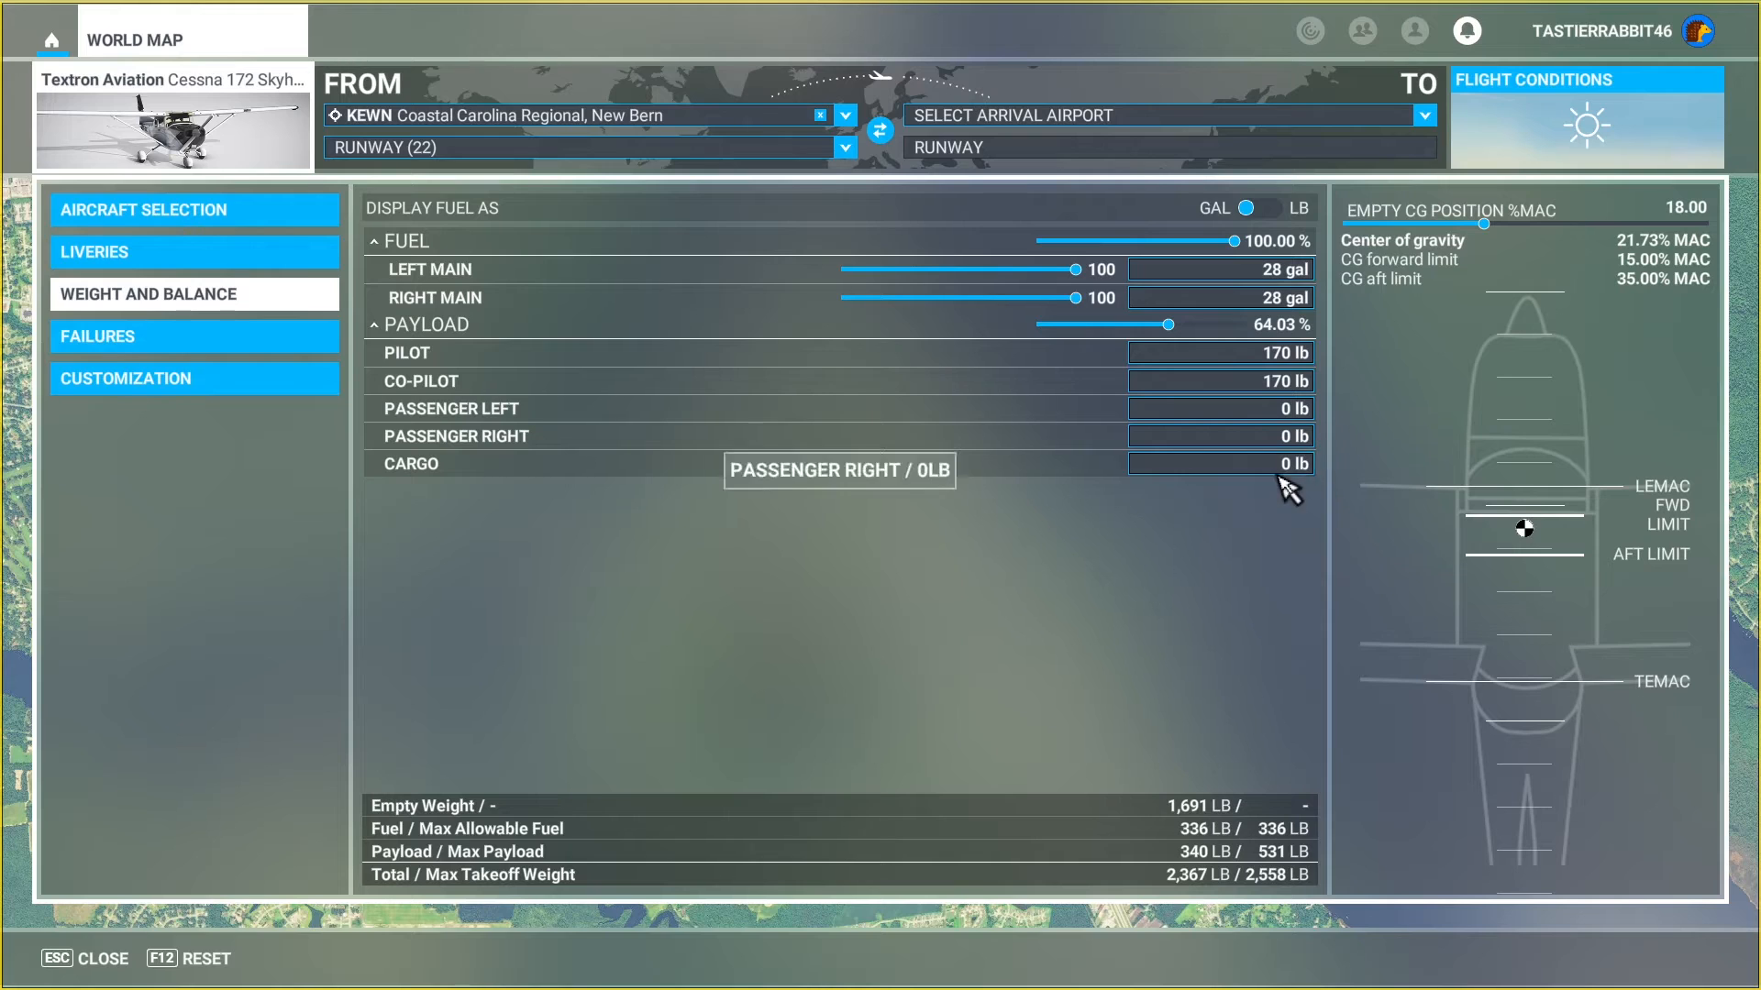
# - In Customization, set the tail number to 734FM and blank the call sign
pyautogui.click(1218, 462)
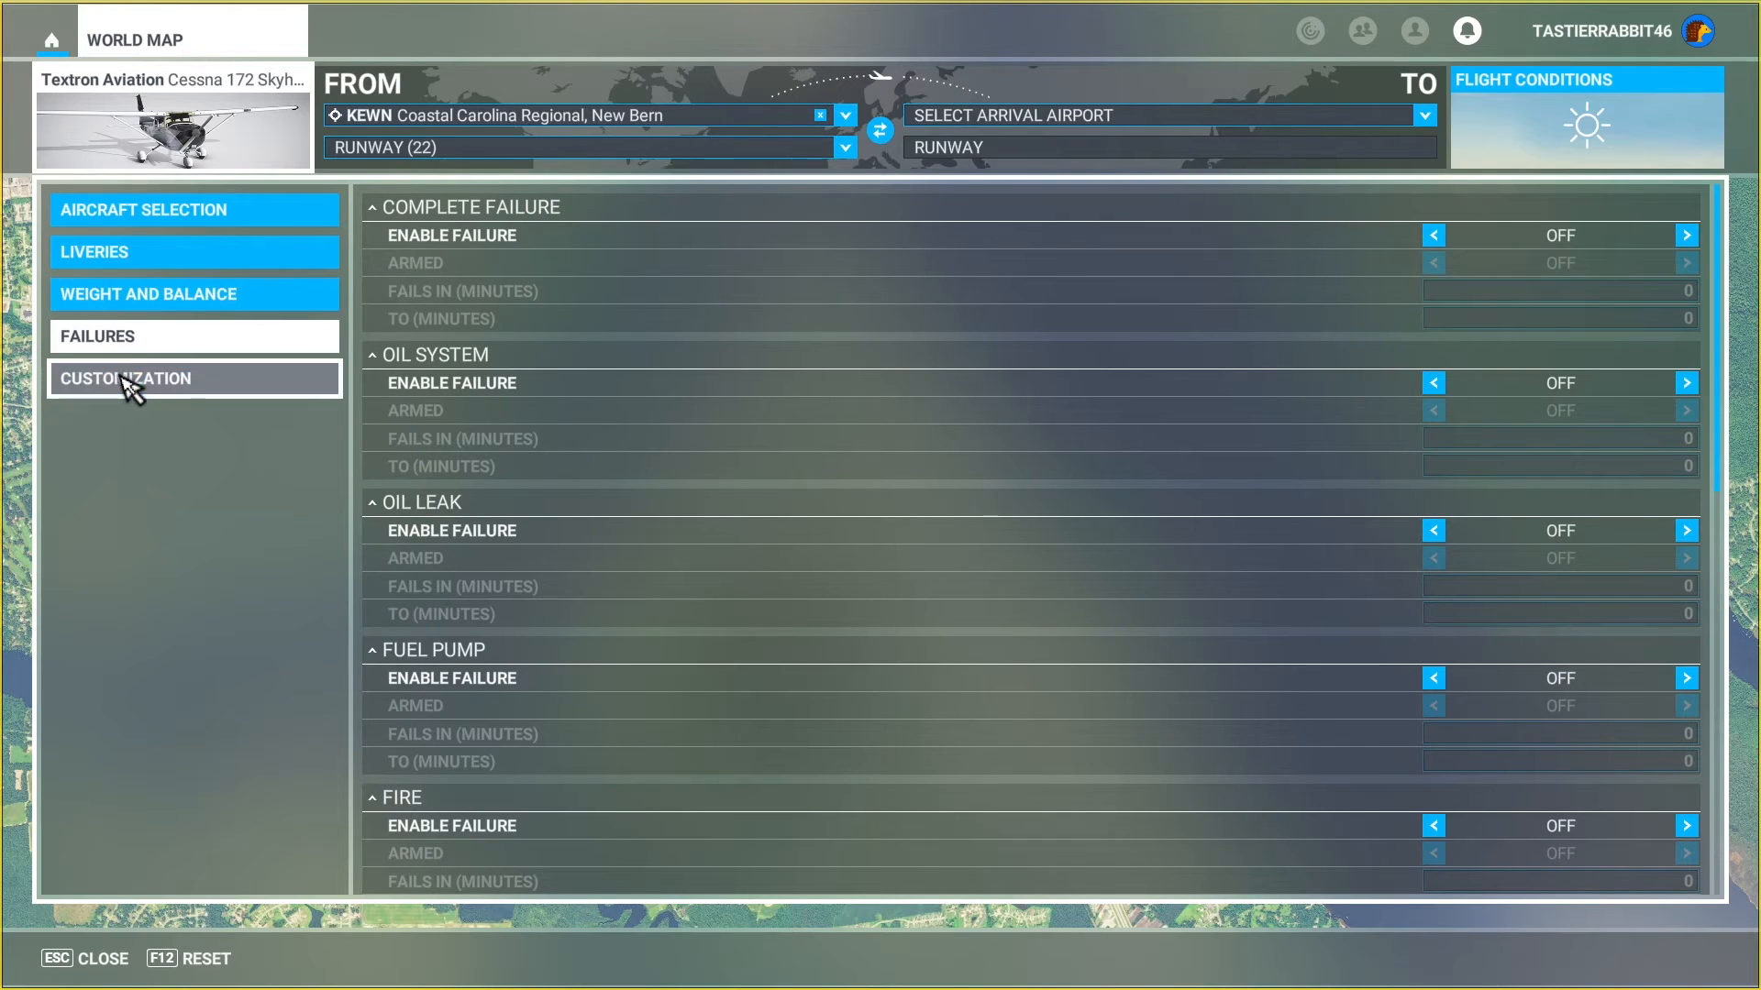
pyautogui.click(194, 379)
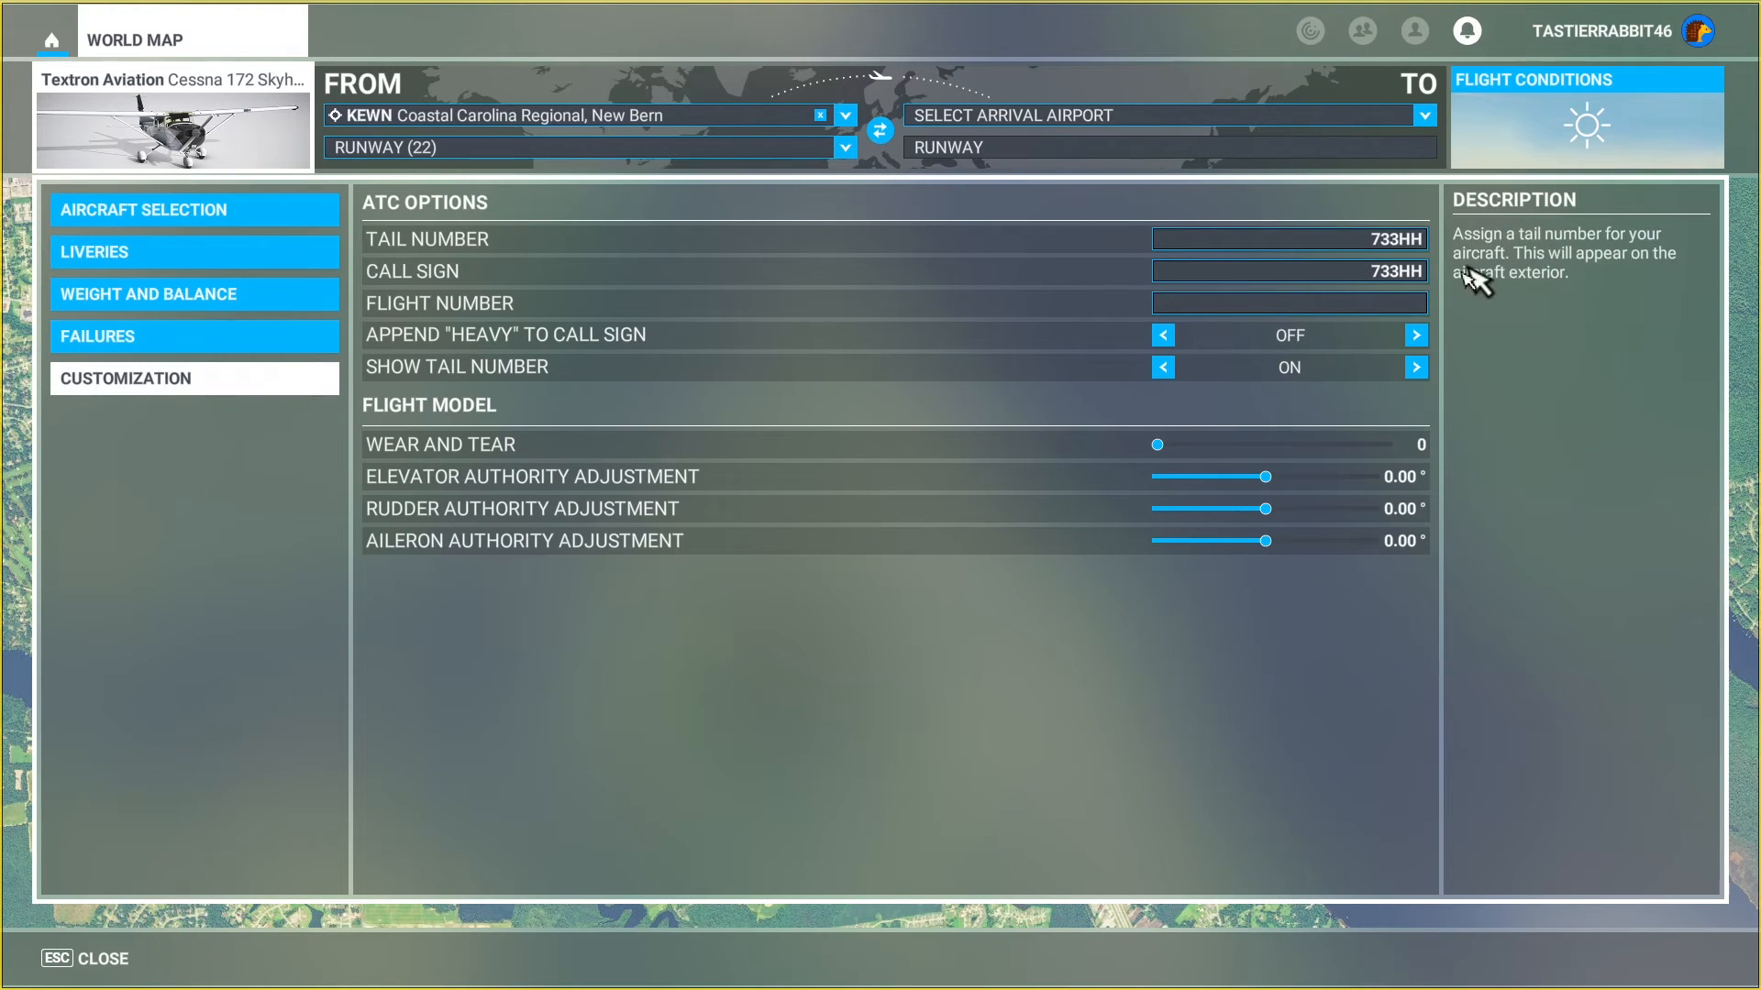
pyautogui.click(1287, 240)
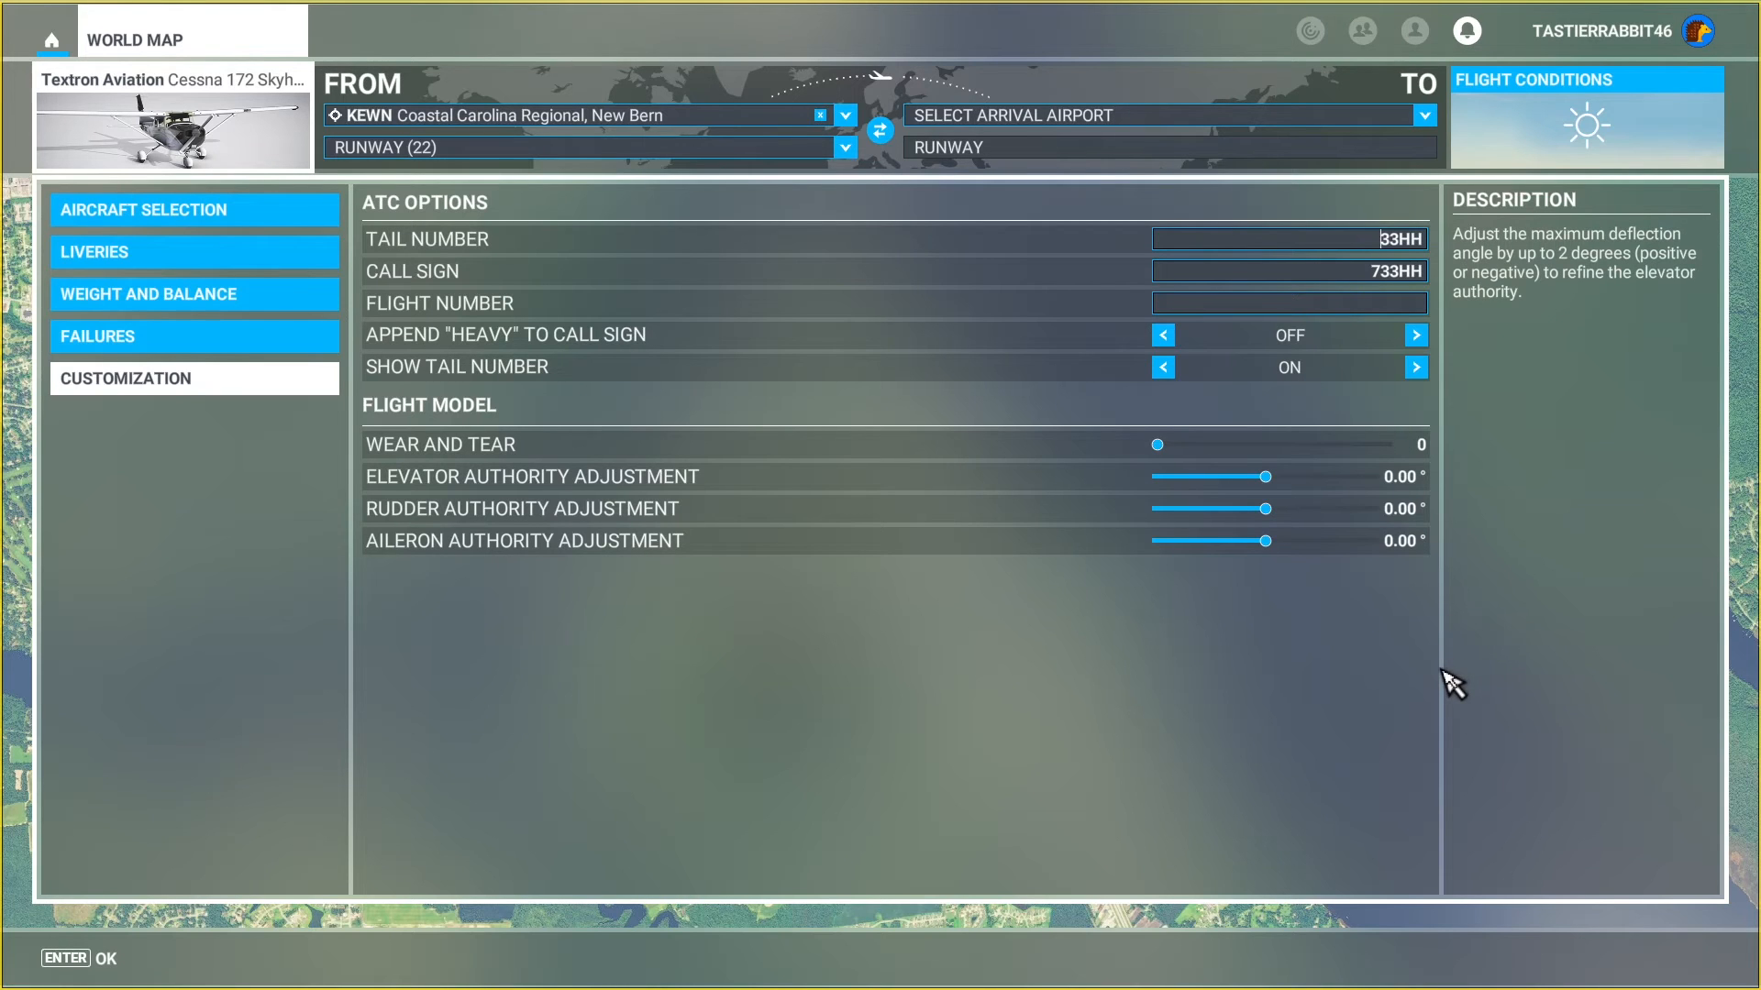
pyautogui.moveTo(1392, 290)
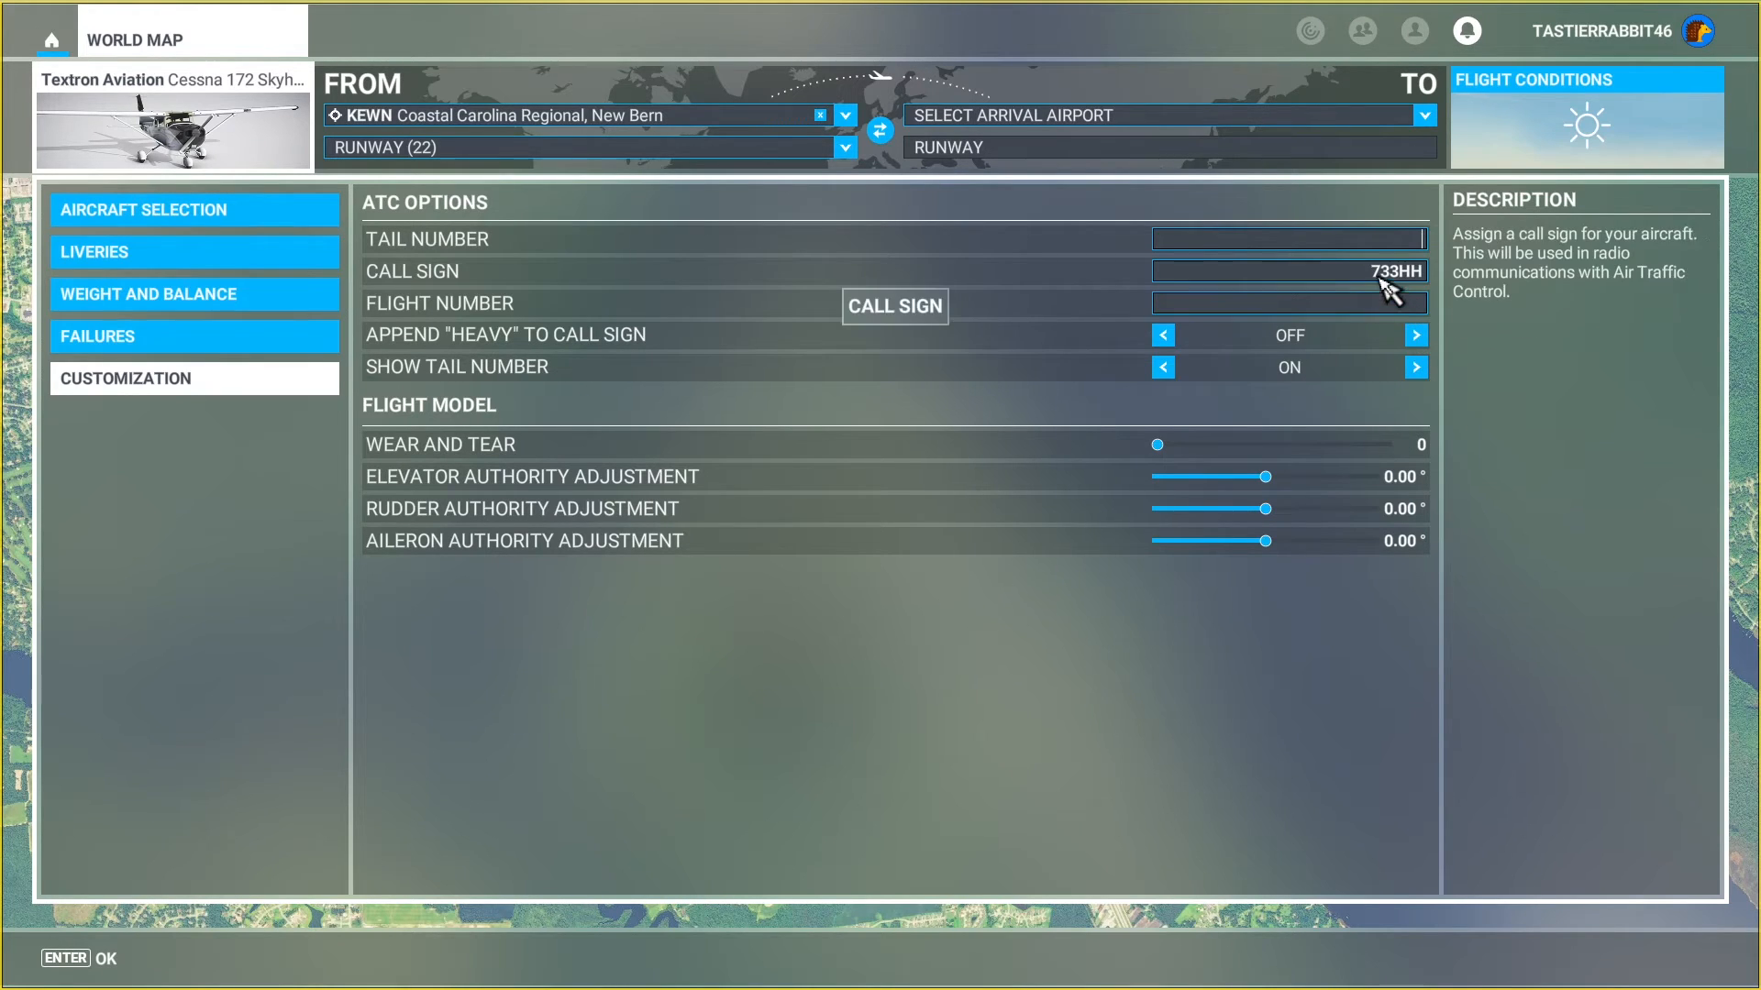
pyautogui.click(1288, 271)
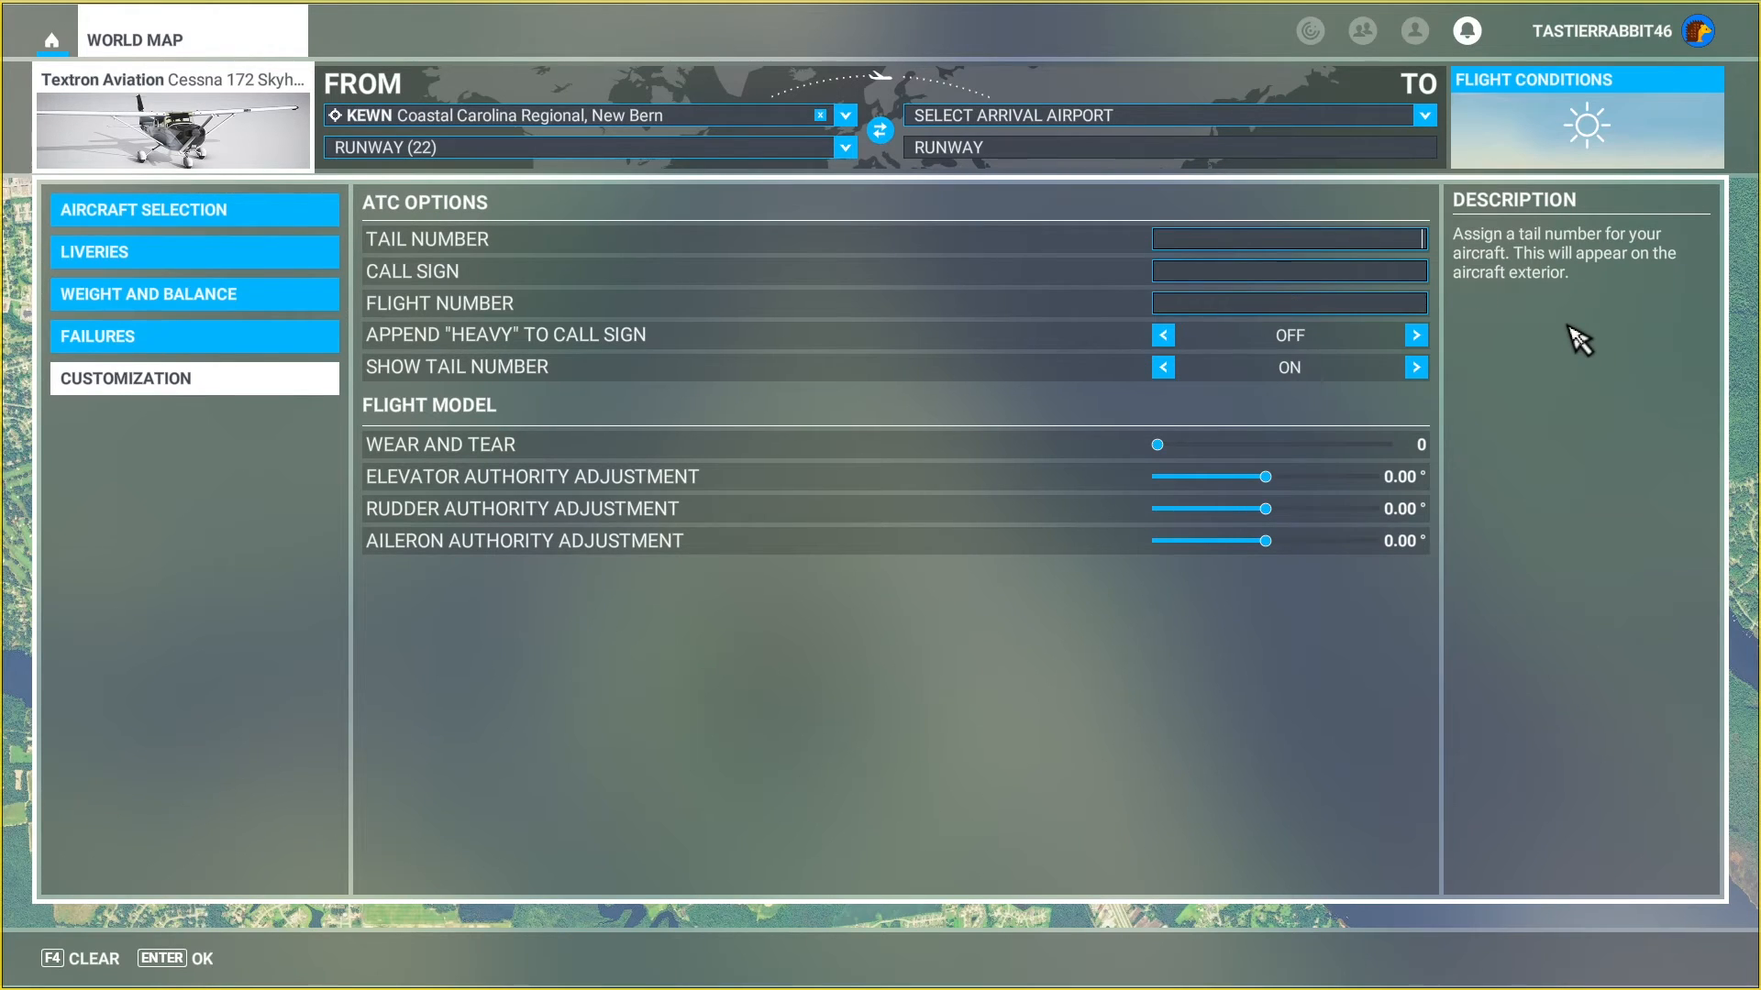
pyautogui.write('734')
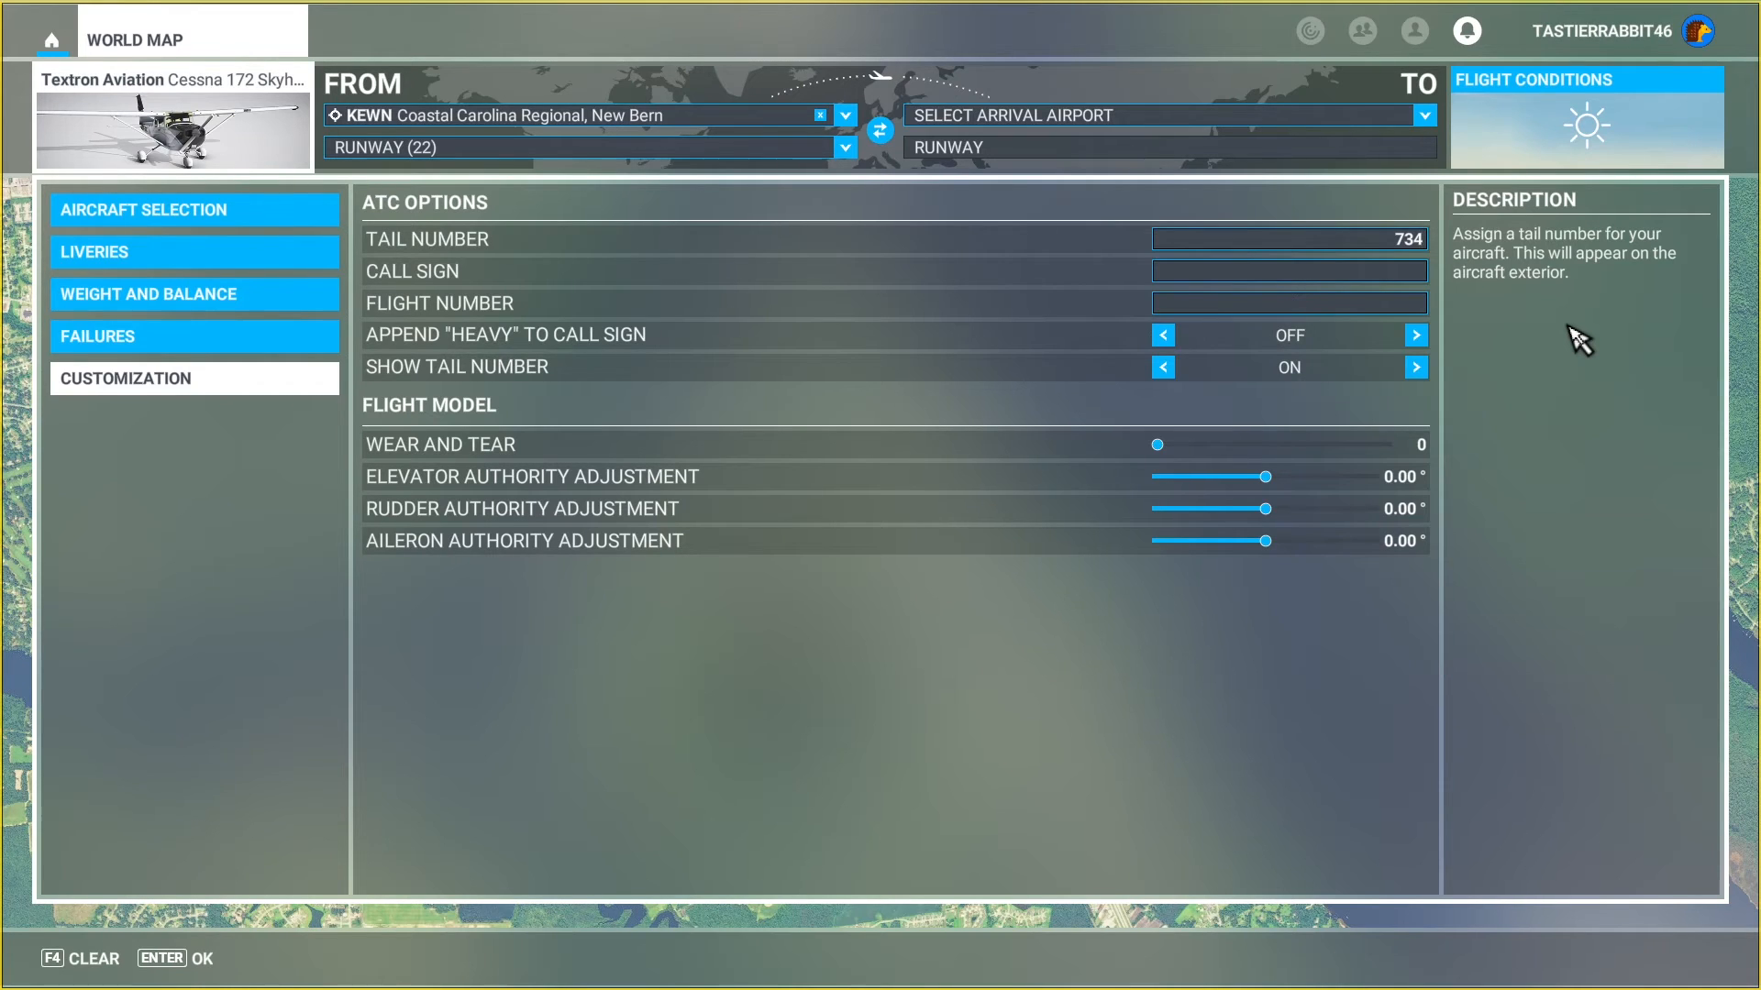
pyautogui.write('FM')
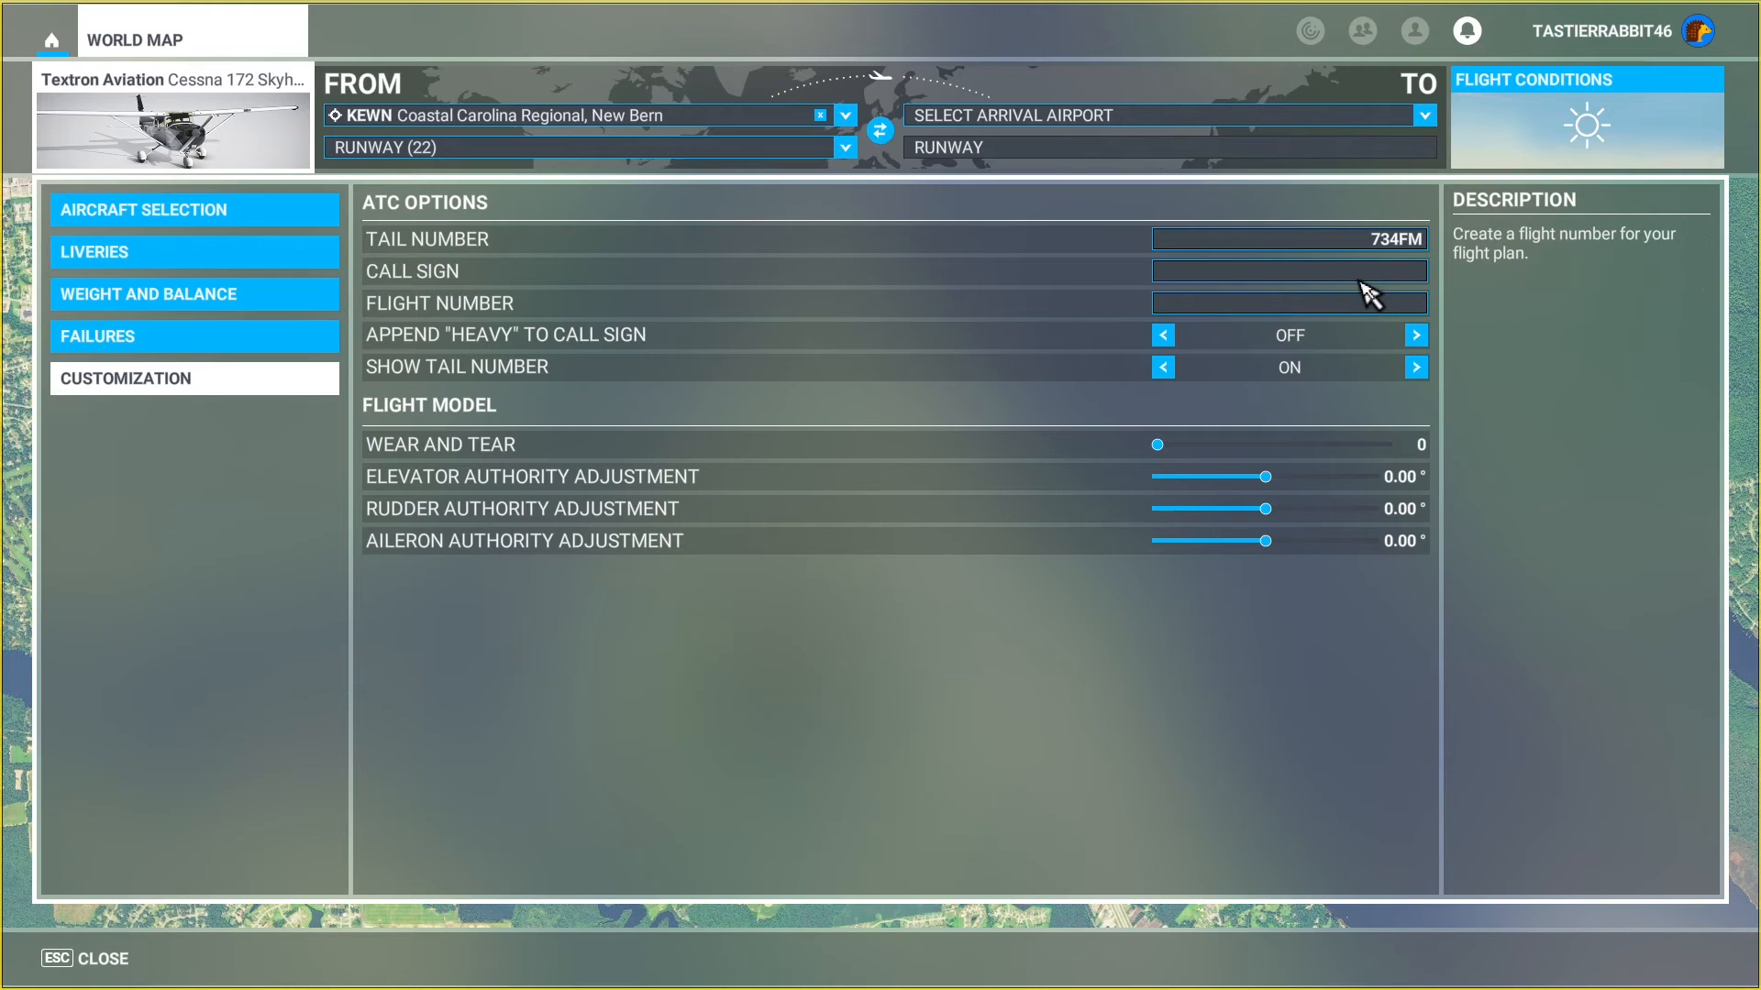
# - Enter 734FM in the Call Sign field
pyautogui.click(1287, 270)
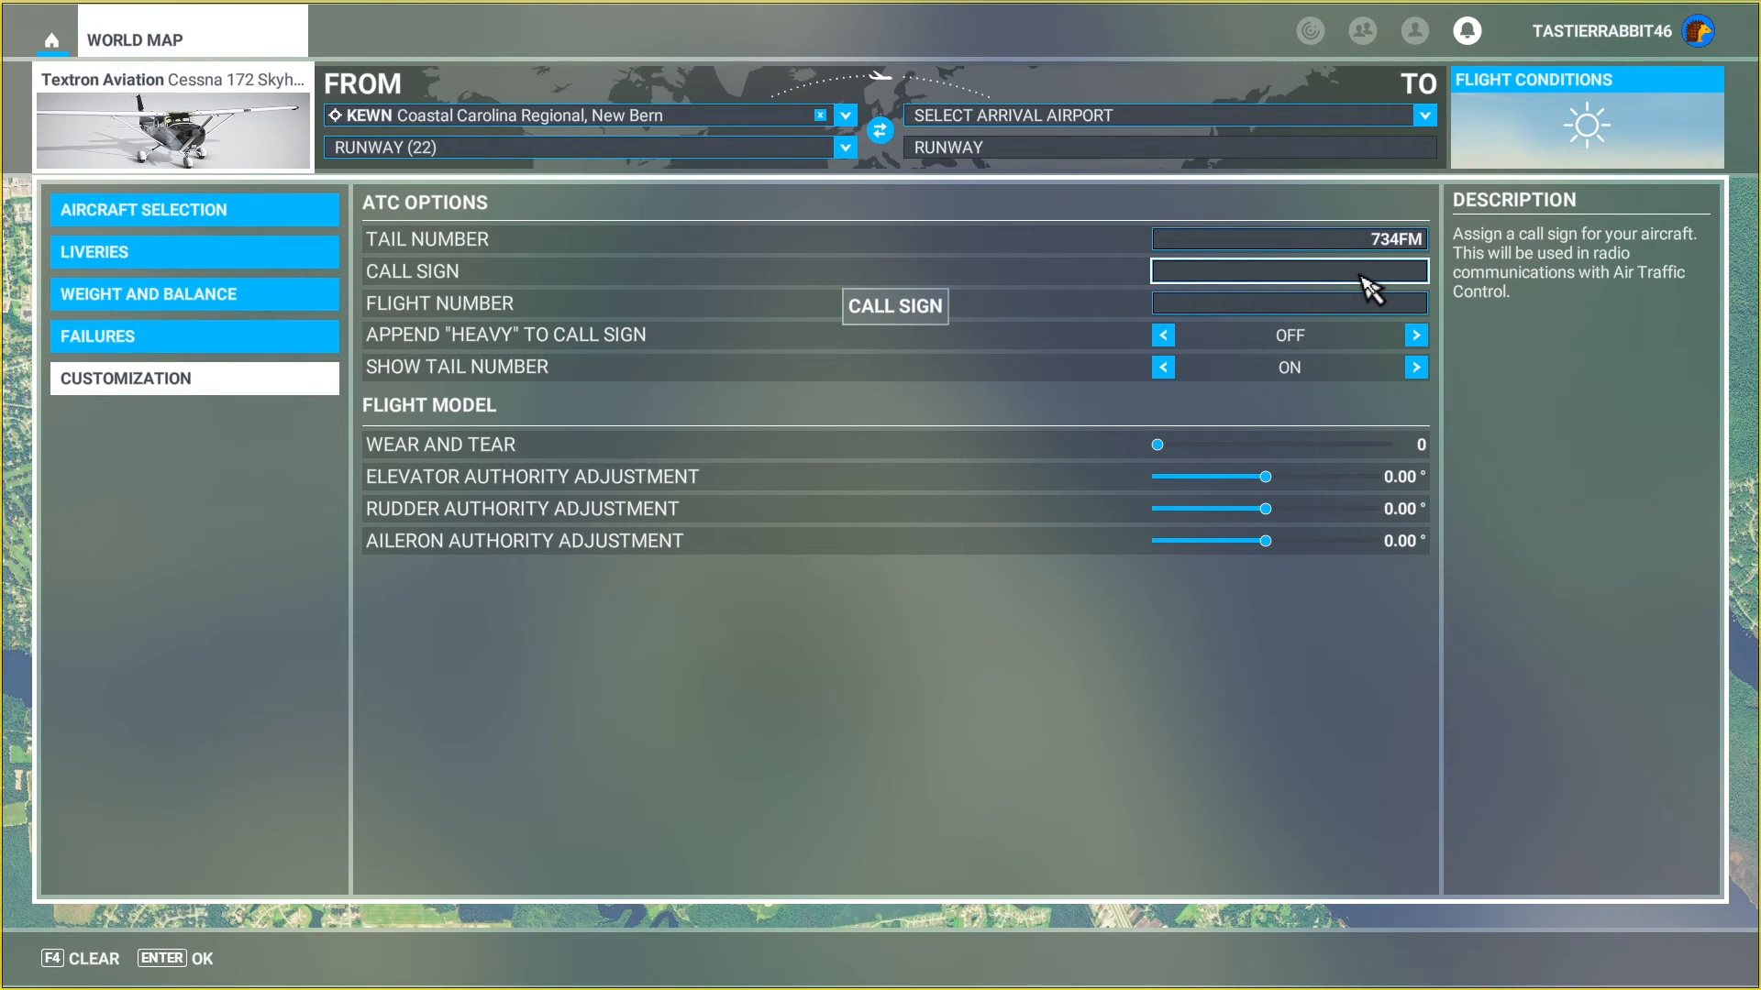
pyautogui.write('7')
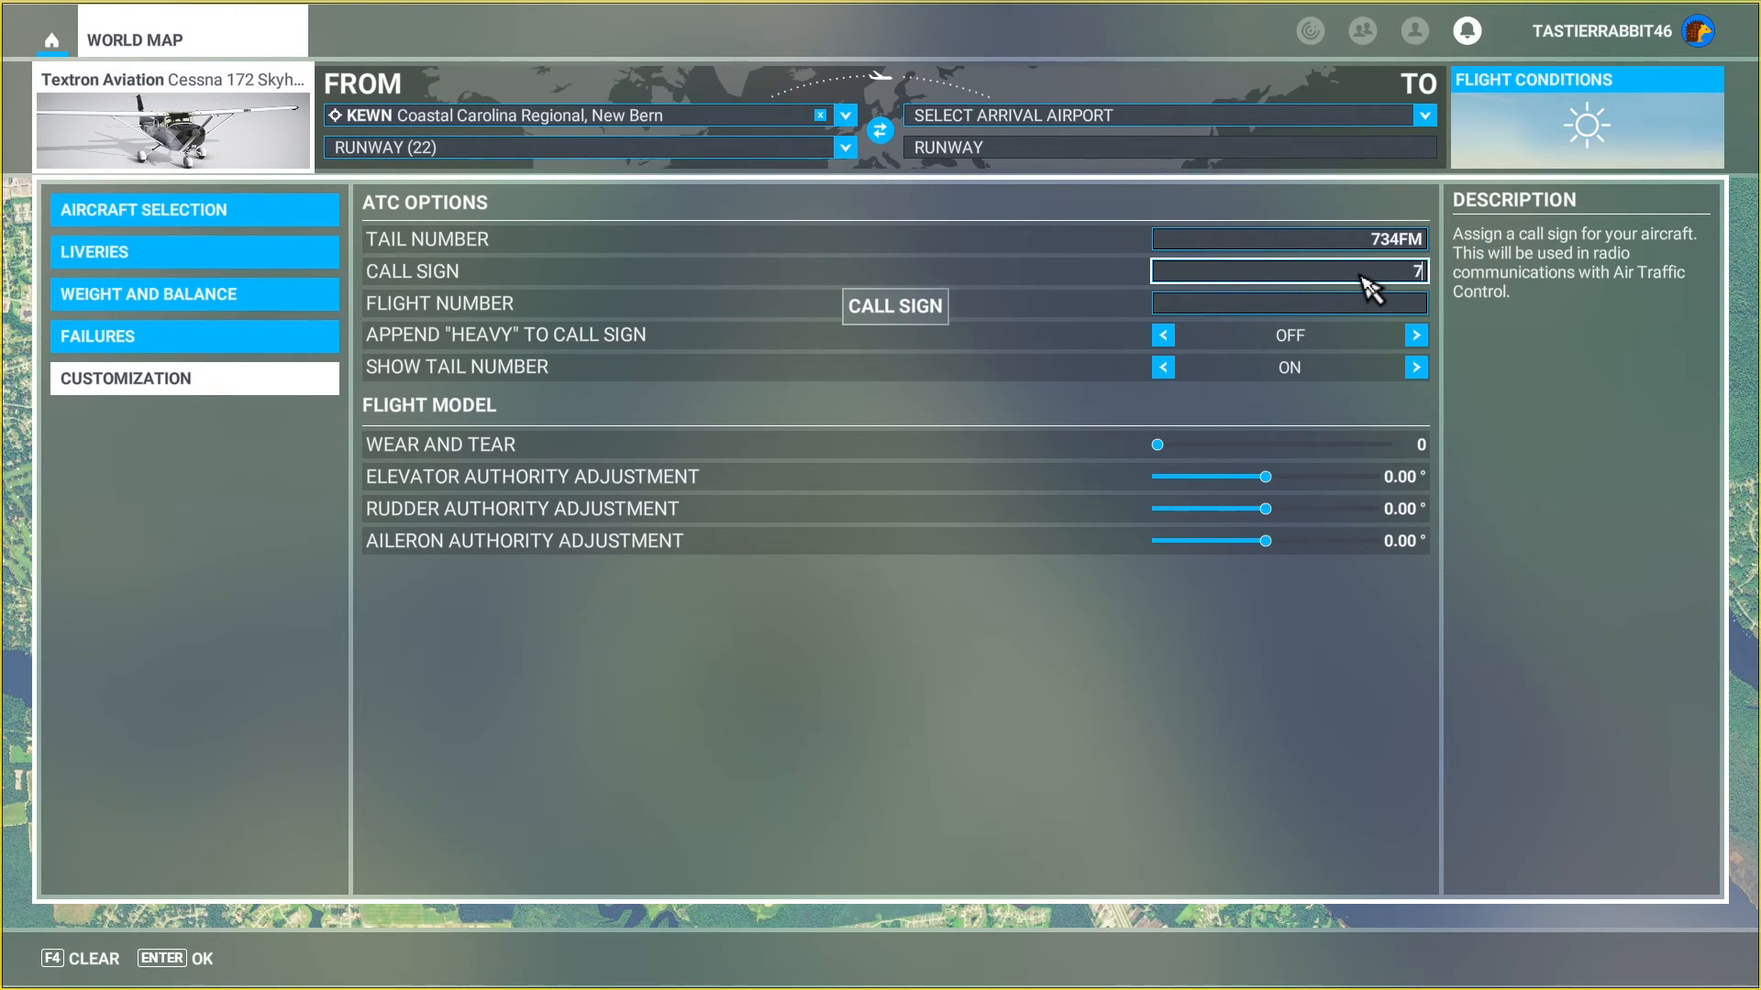
pyautogui.write('34')
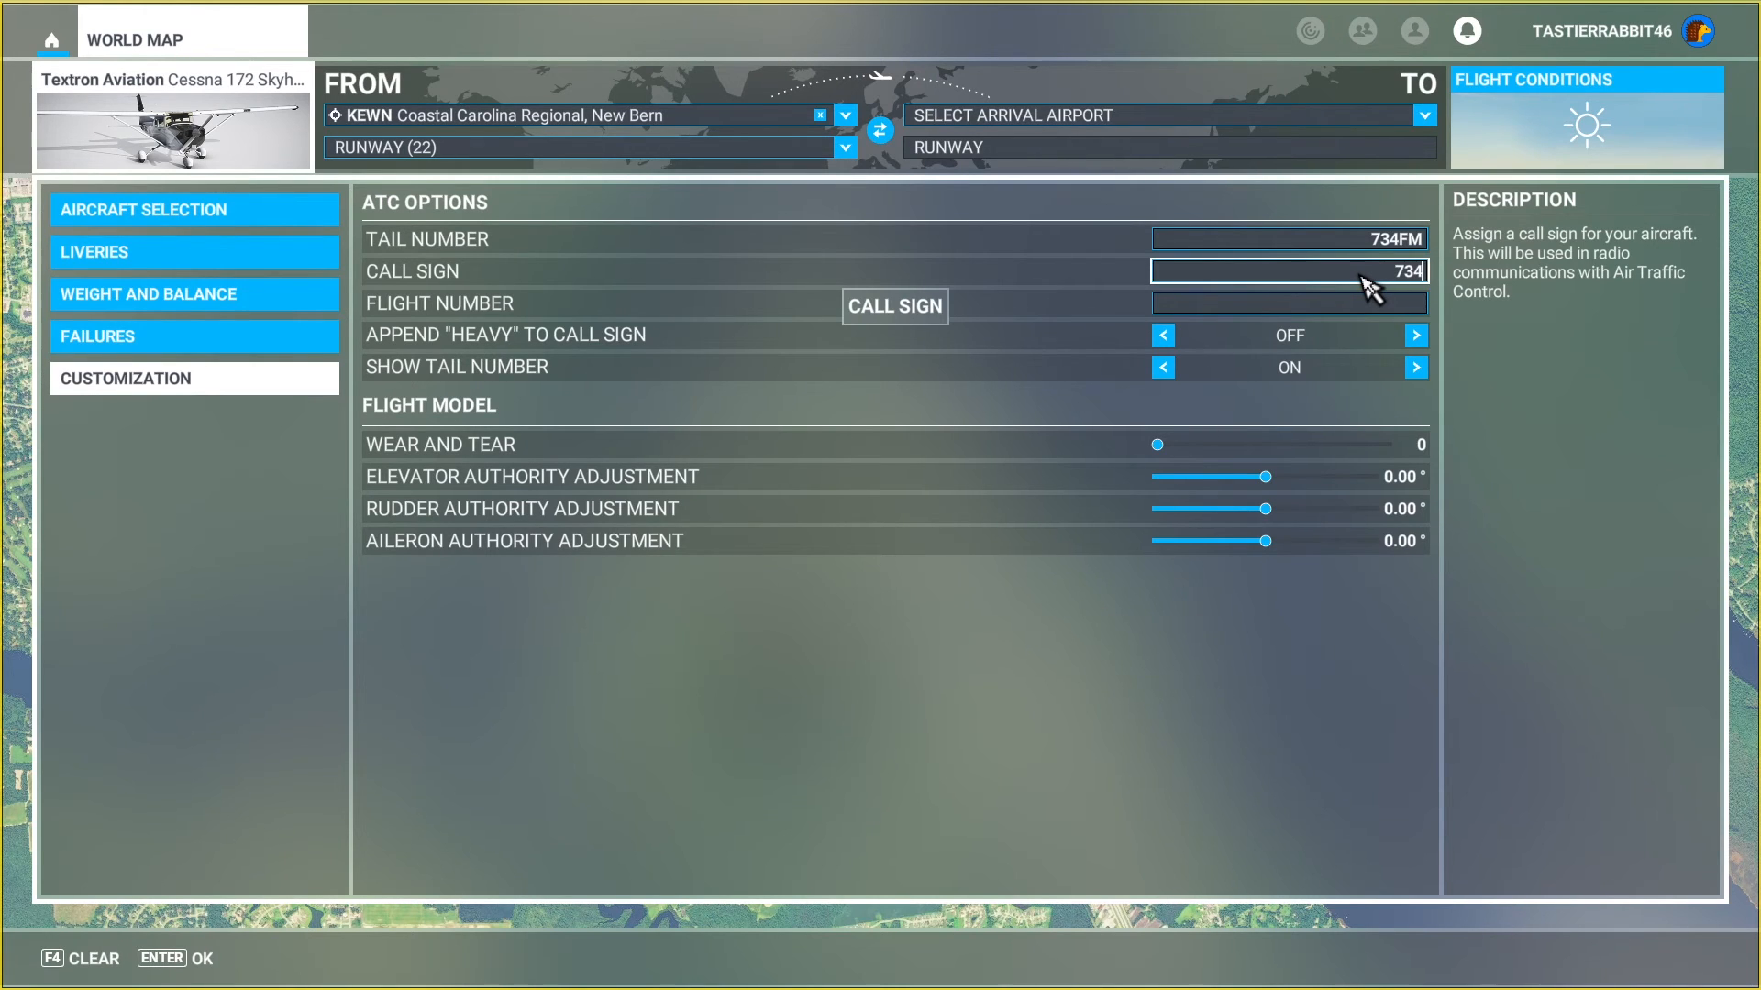
pyautogui.write('FM')
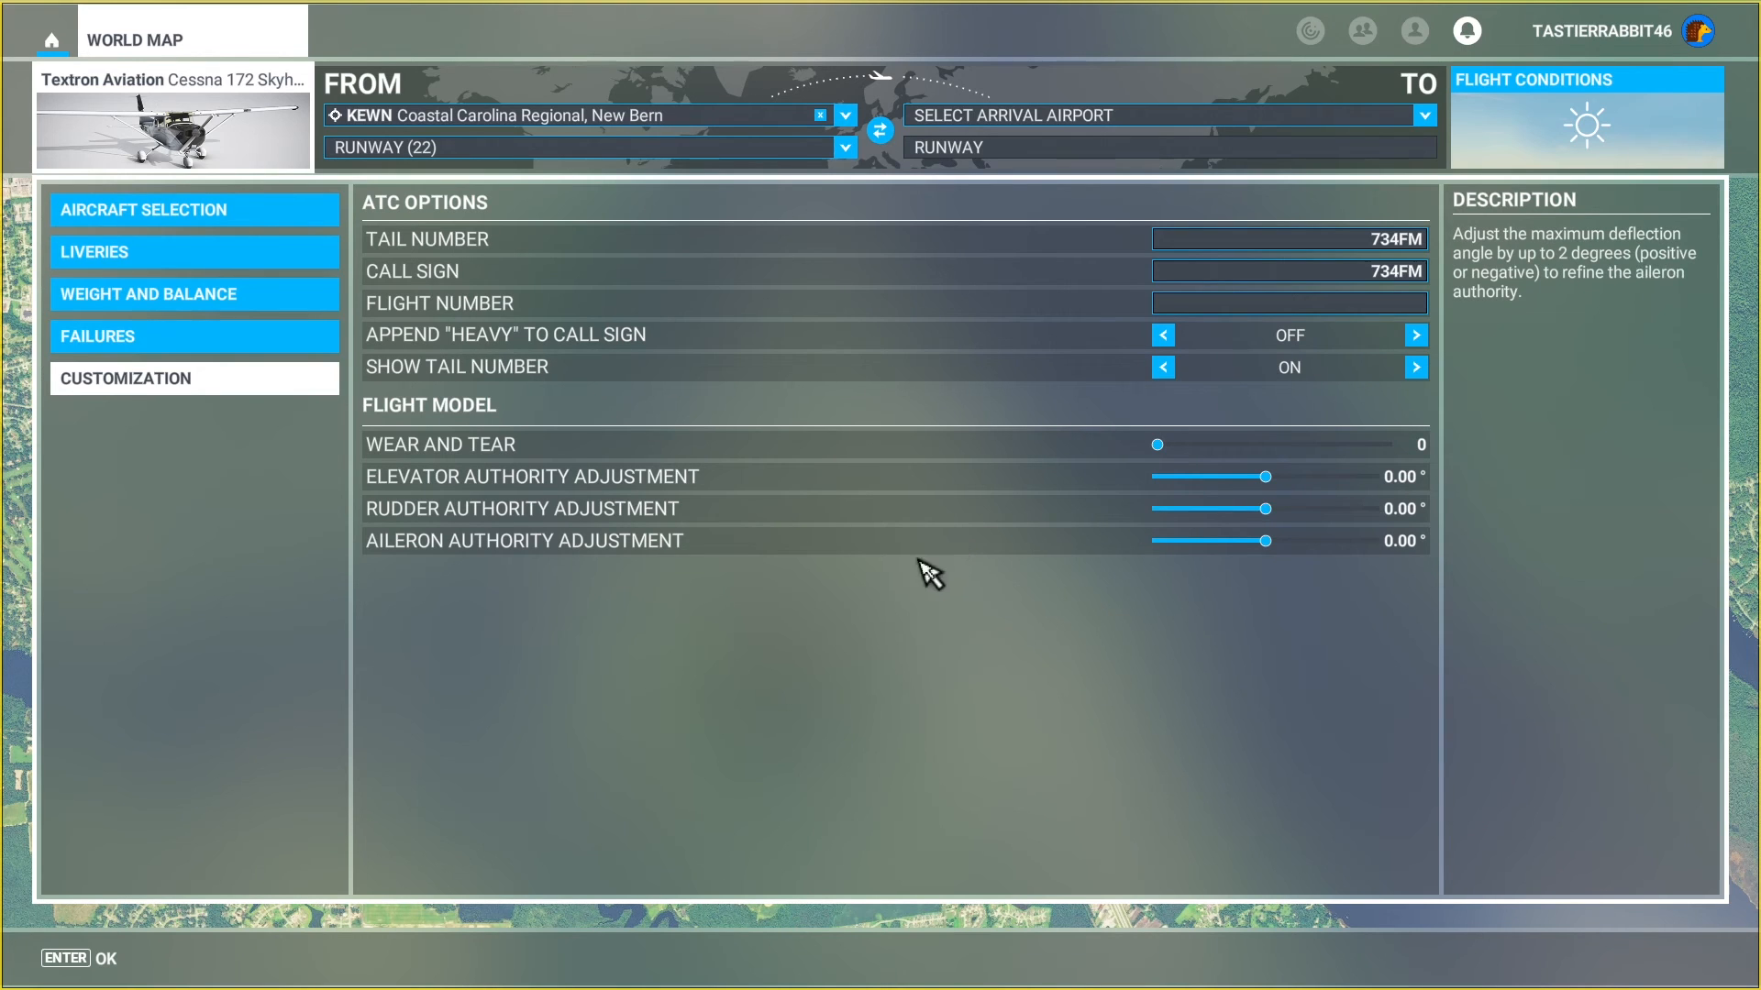
pyautogui.moveTo(1161, 444)
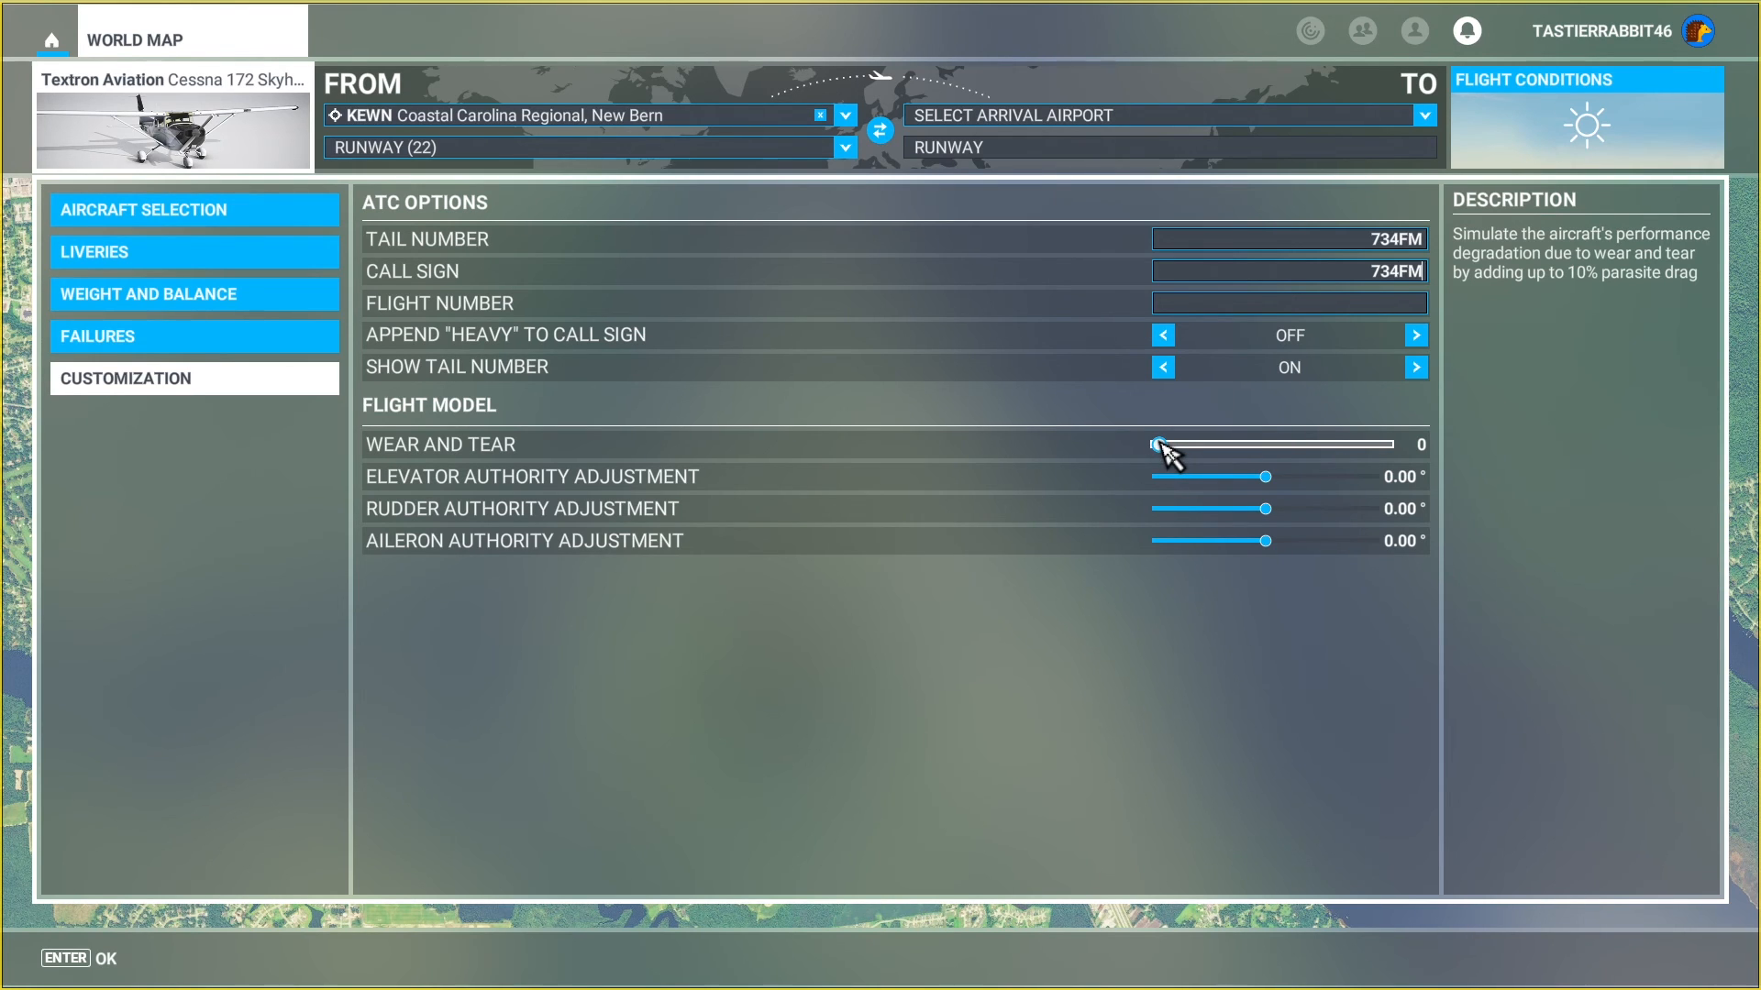
# - Slide the Flight Model Wear and Tear setting up to 3
pyautogui.moveTo(1156, 444); pyautogui.dragTo(1204, 443)
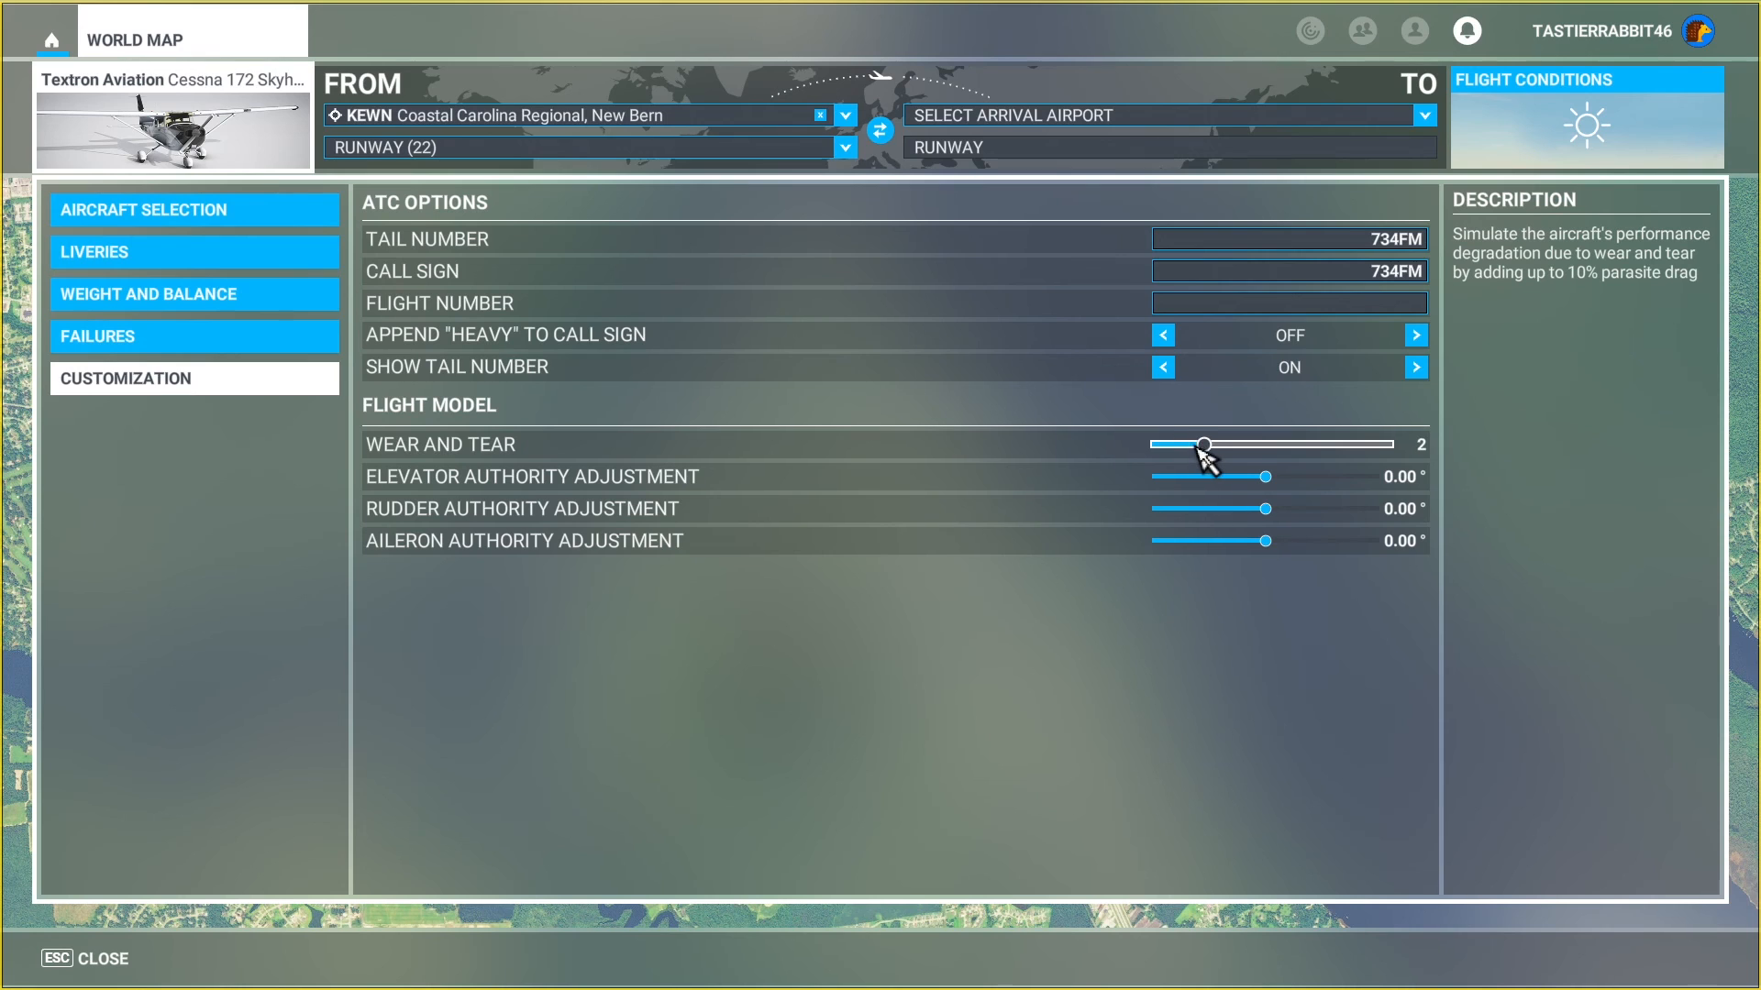
pyautogui.moveTo(1204, 443); pyautogui.dragTo(1226, 444)
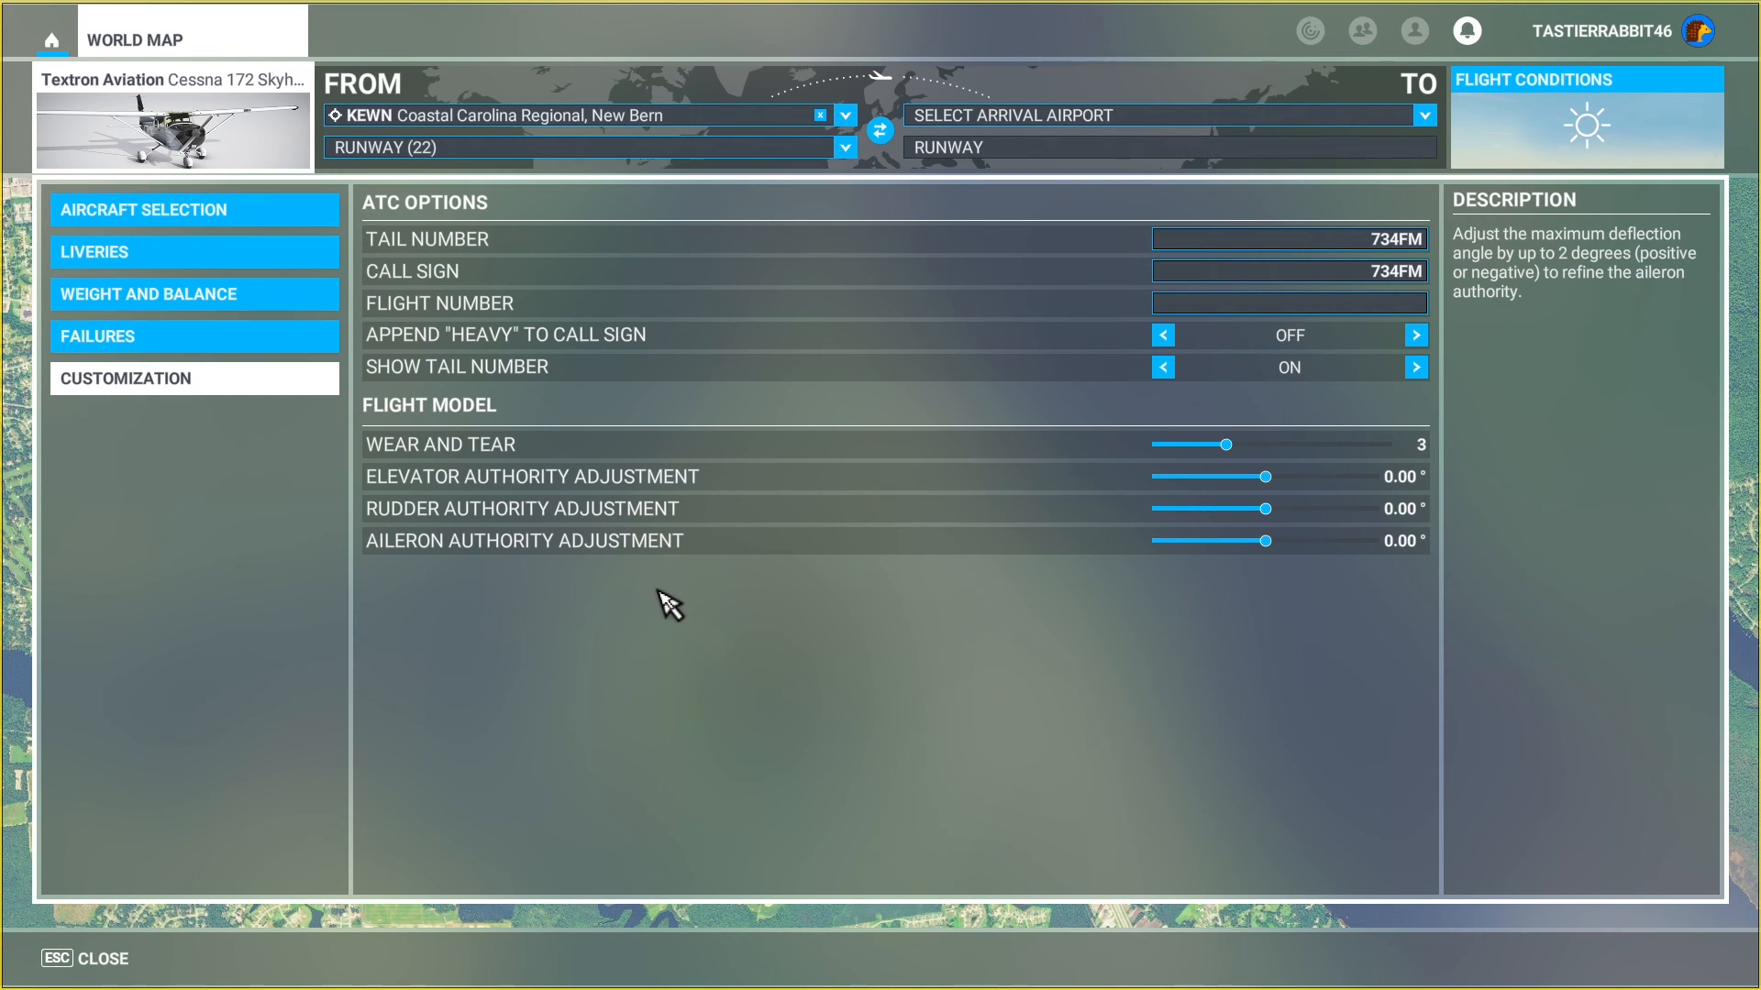
pyautogui.moveTo(385, 946)
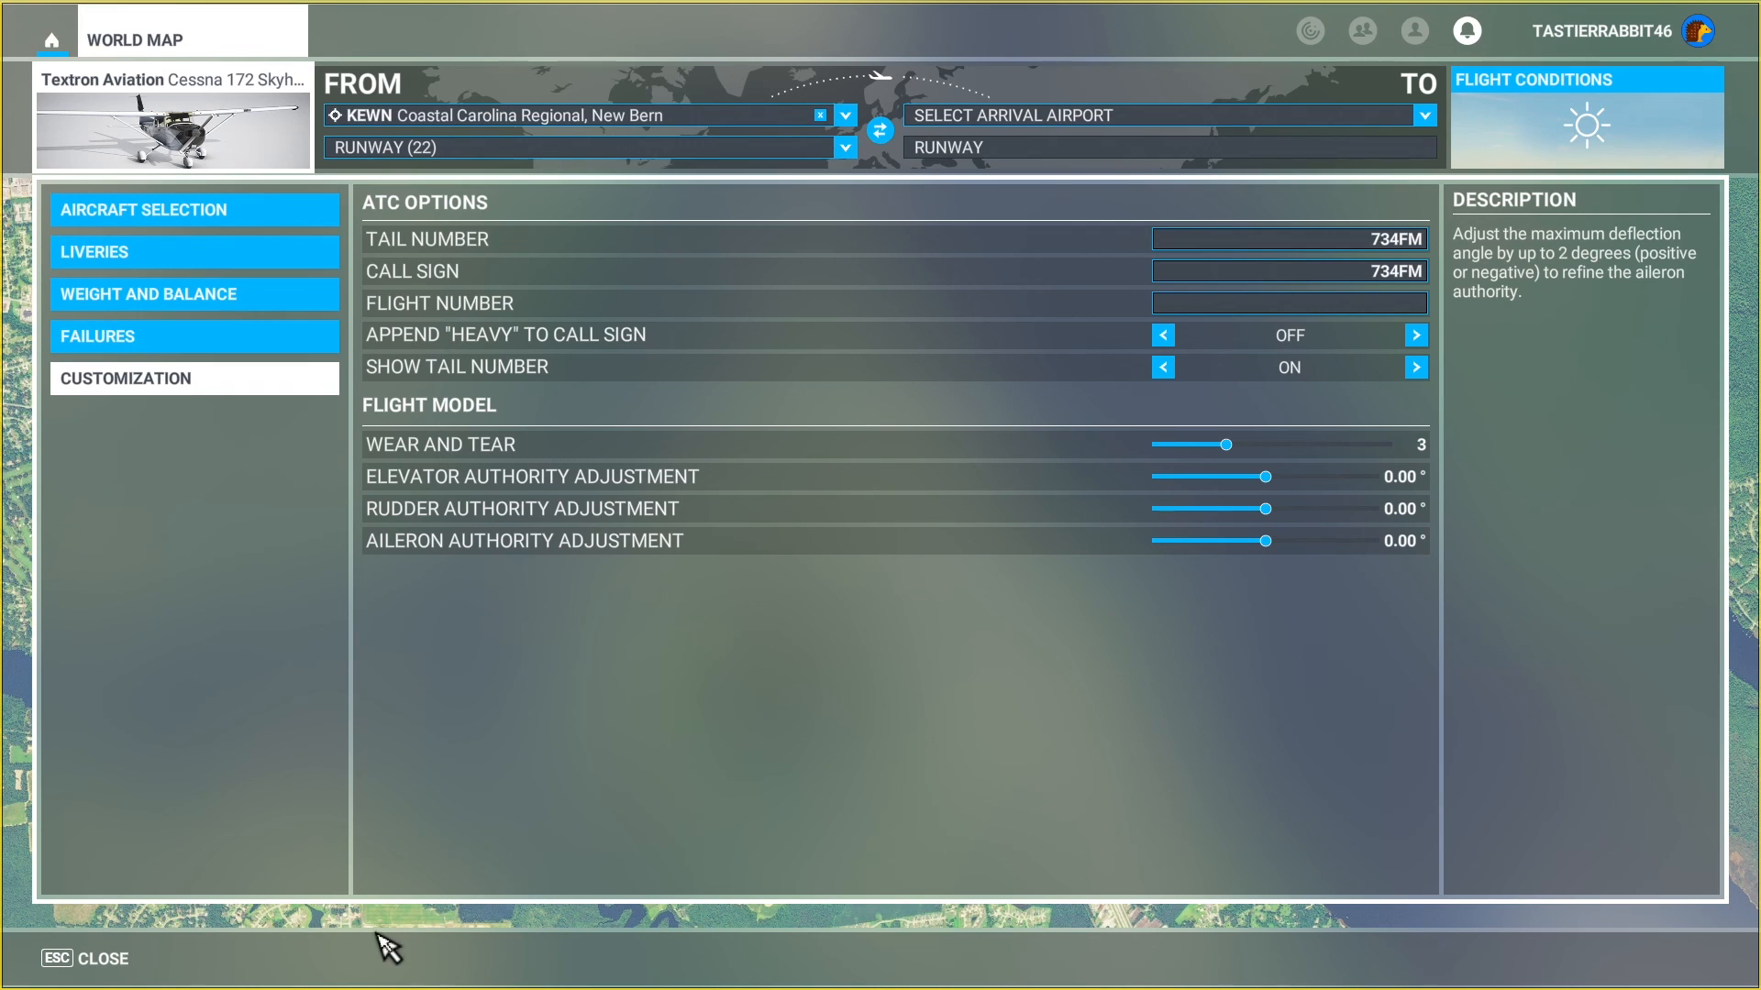
pyautogui.moveTo(256, 979)
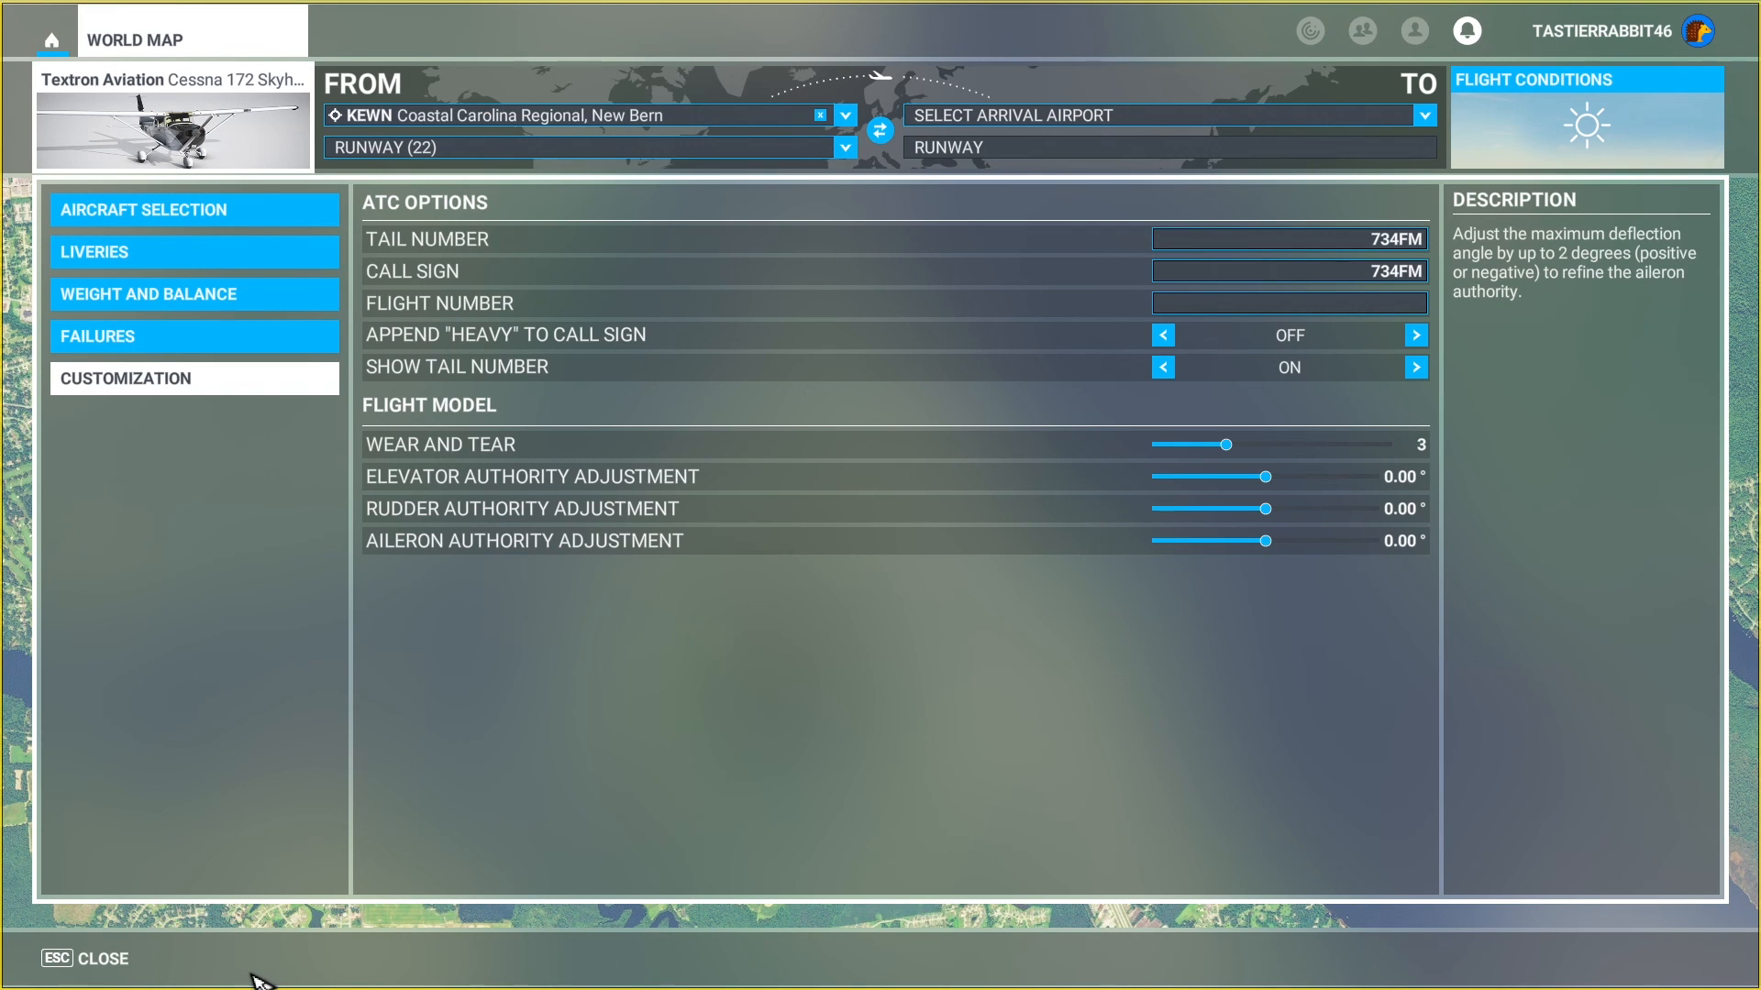